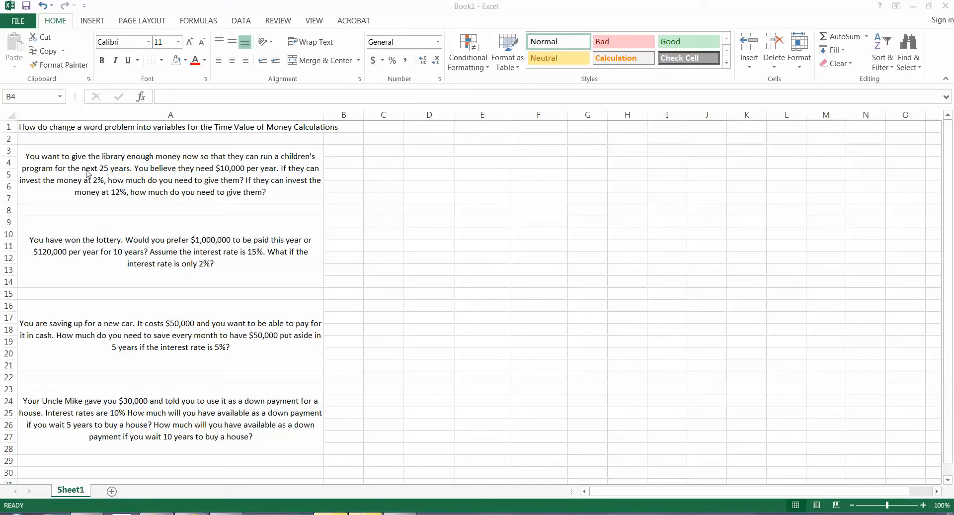
mouse_move(342, 170)
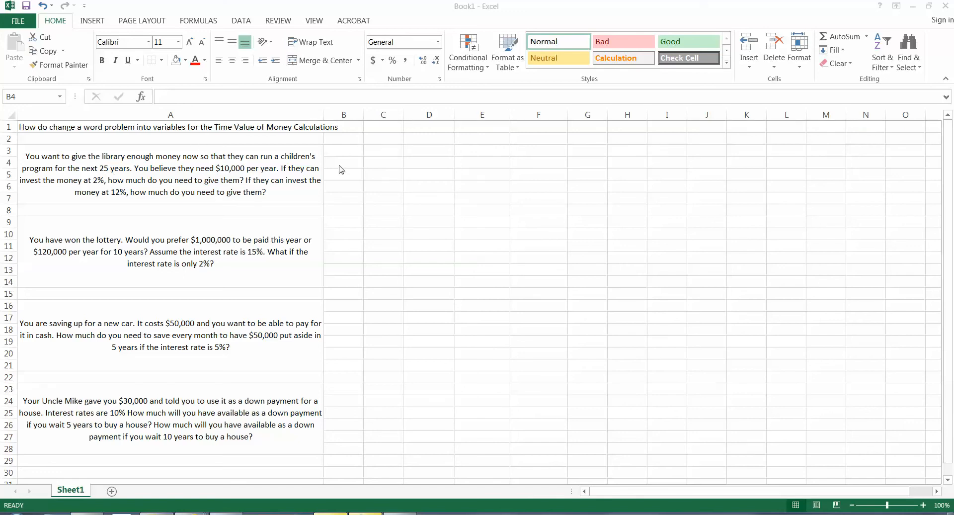
Step: Label the first problem n, pmt, I and enter 25, 10000, 0.02 and the alternate rate 0.12
text(n)
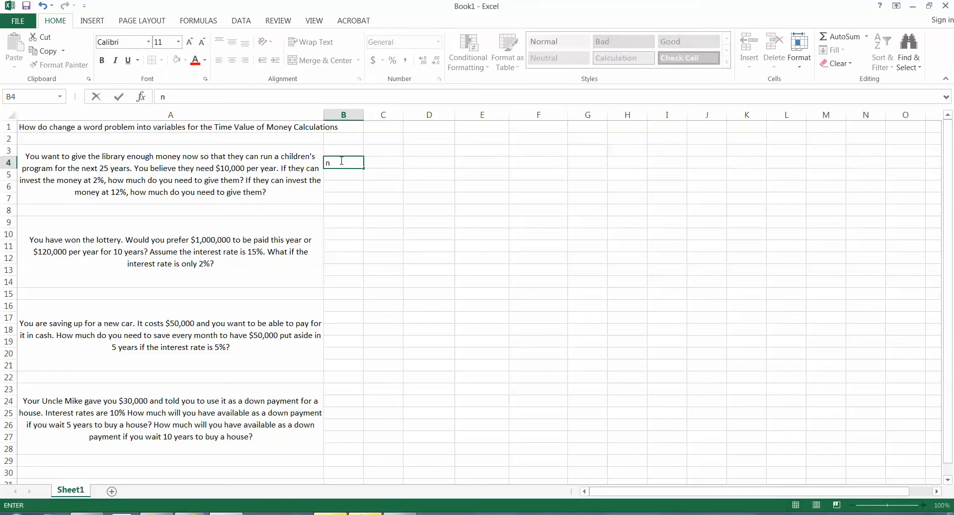
text(25)
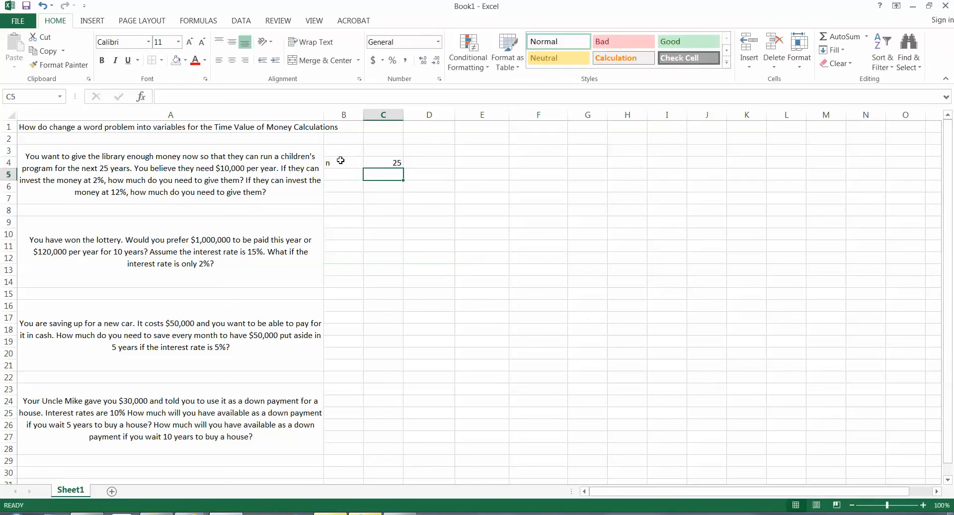
text(pmt)
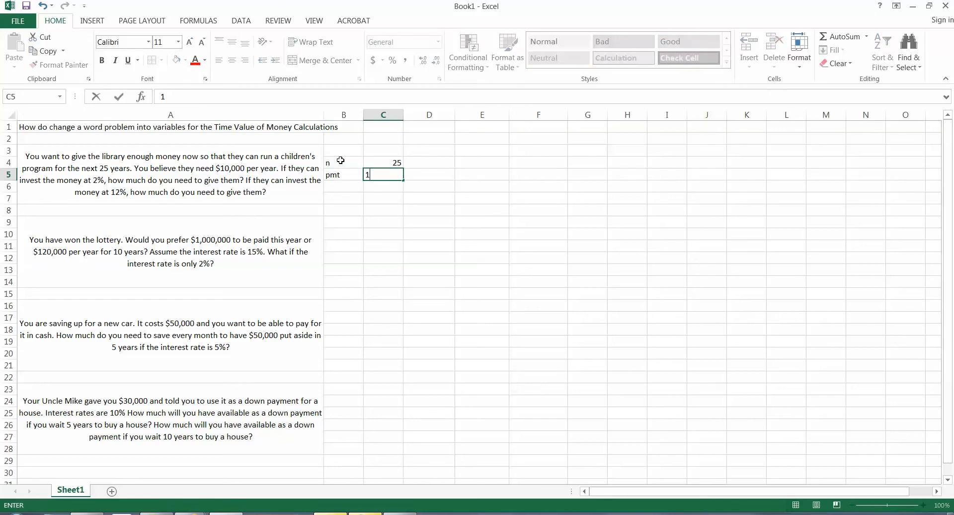
text(000)
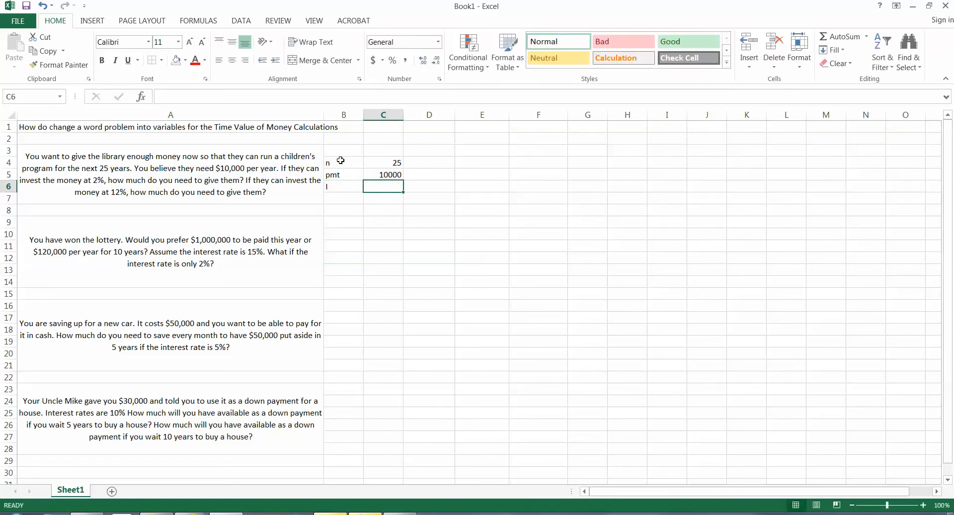
text(0.02)
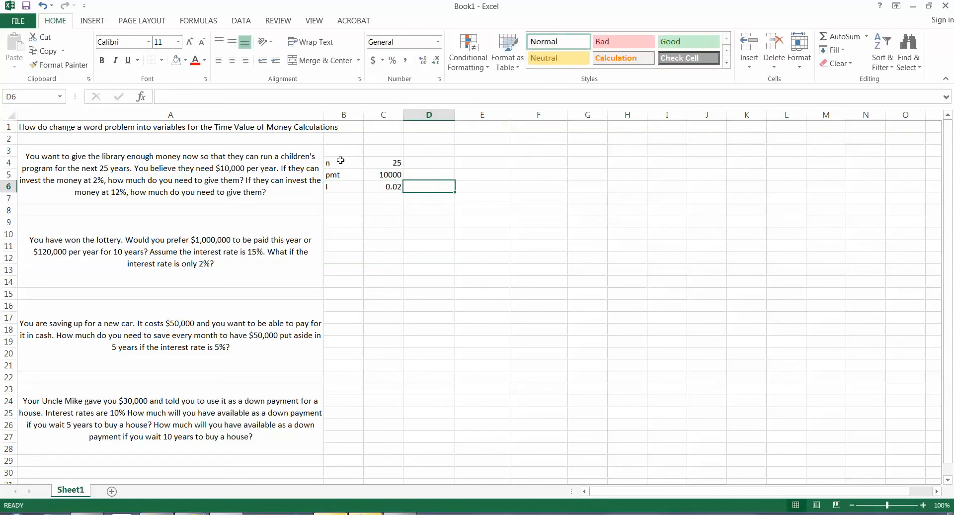
text(.12)
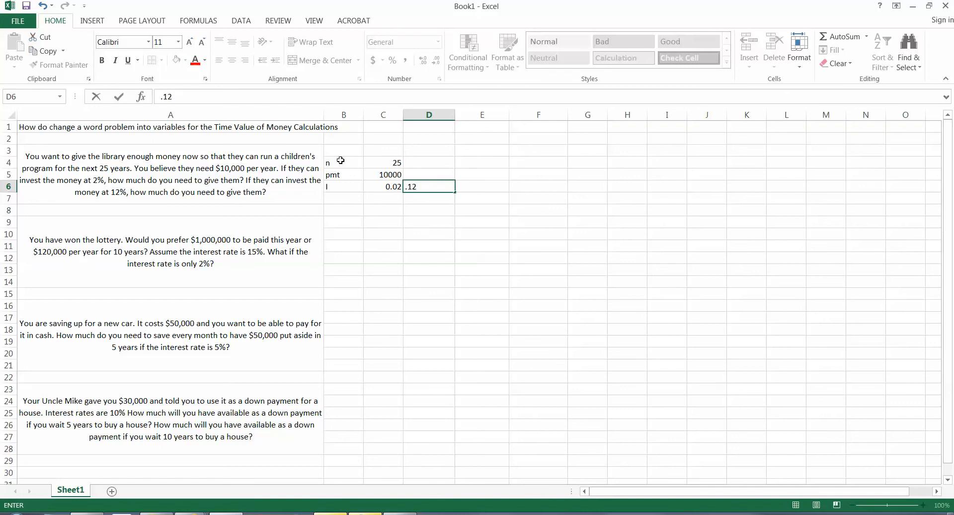
key(Enter)
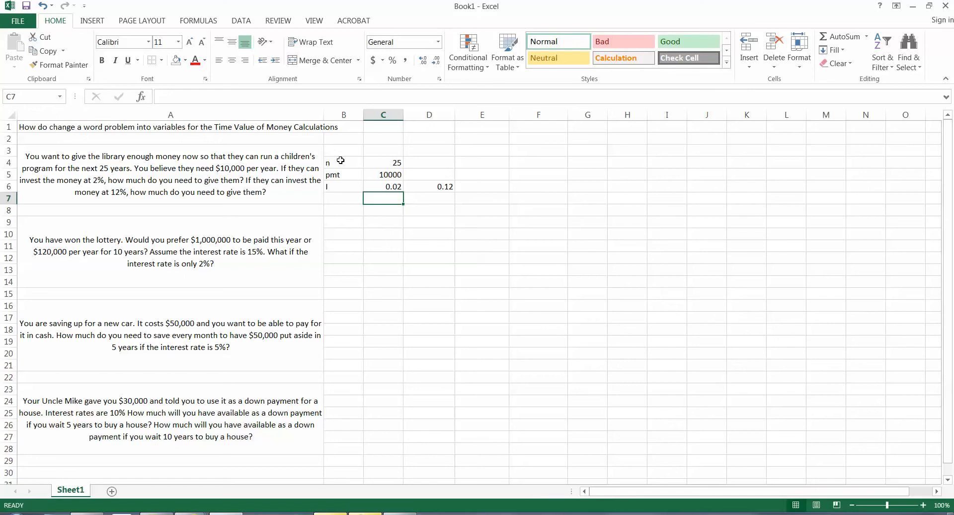
Step: Add the pv label and select the cell beside it for the present value formula
click(344, 197)
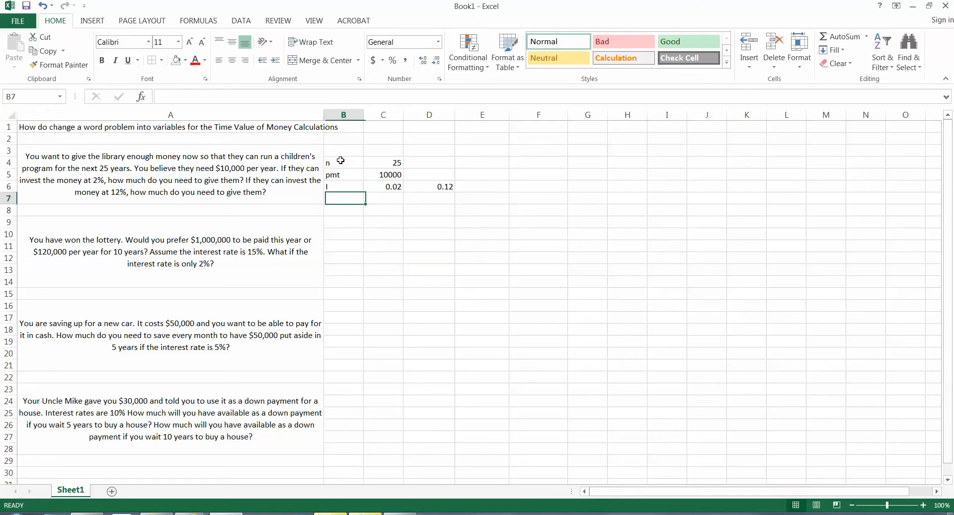
text(pv)
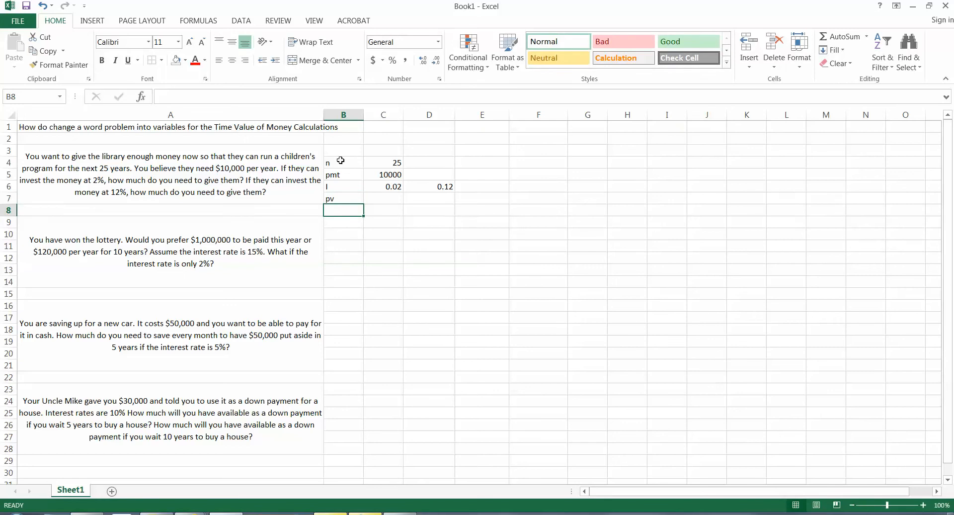
click(384, 199)
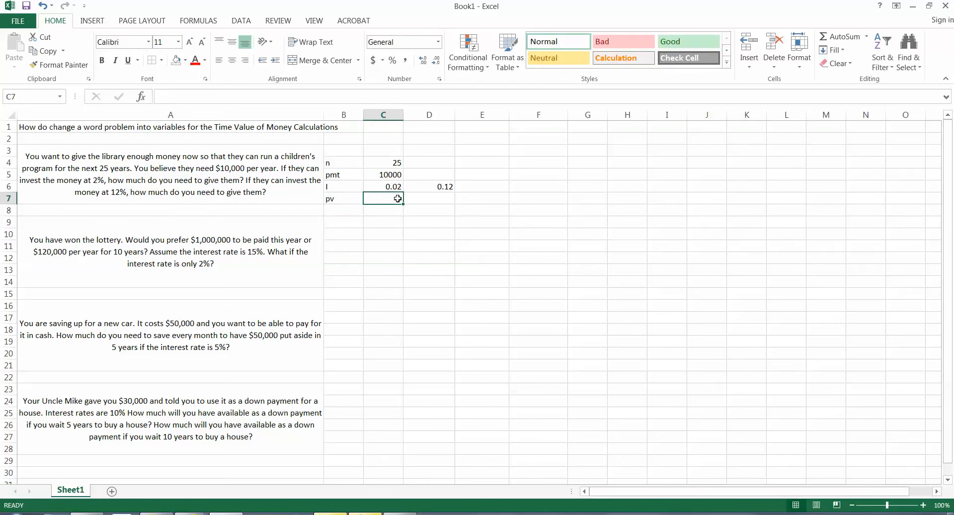
Step: Compute =PV(2% rate, 25 periods, -10000 payment), returning $195,234.56
text(=PV)
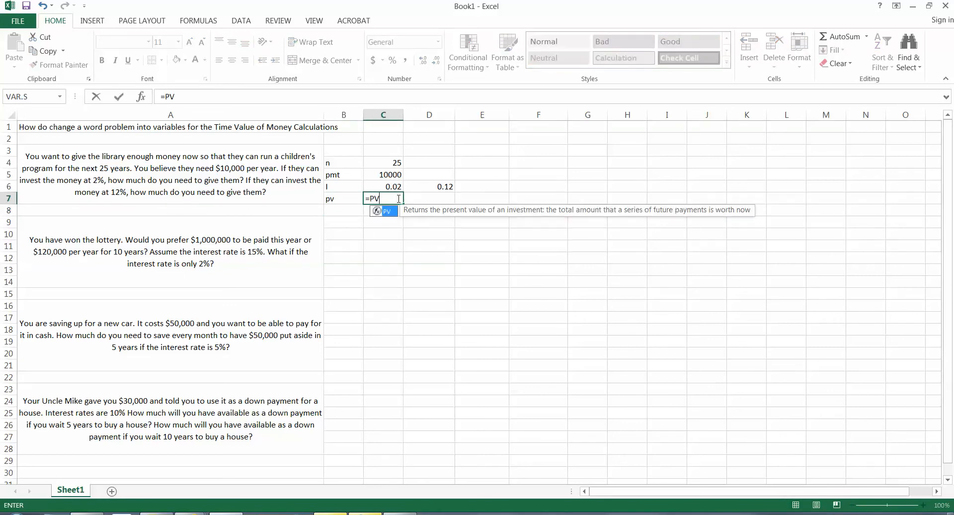
text(()
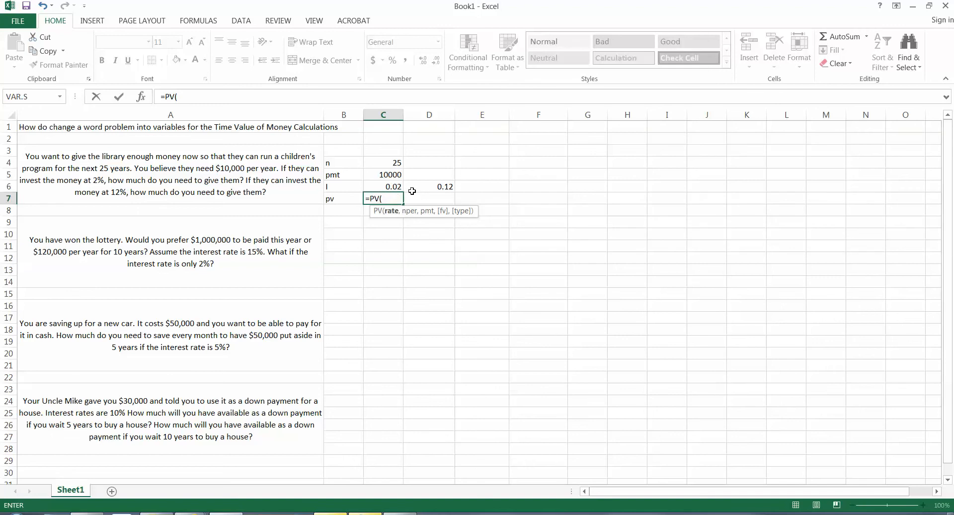
click(392, 187)
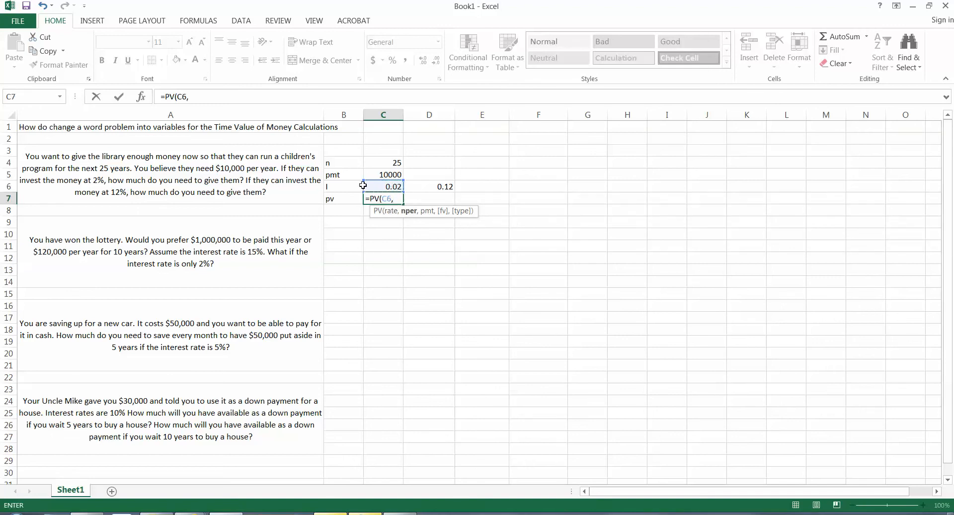
click(383, 163)
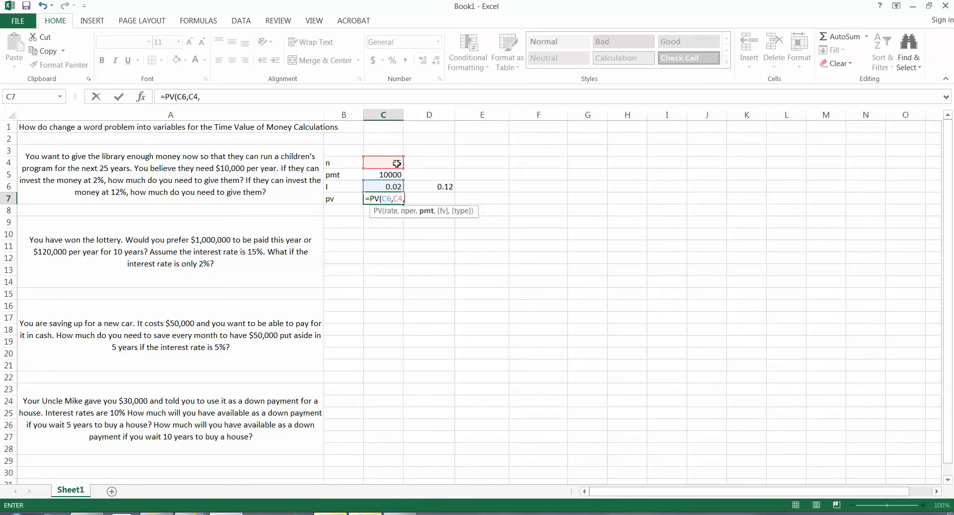
click(383, 174)
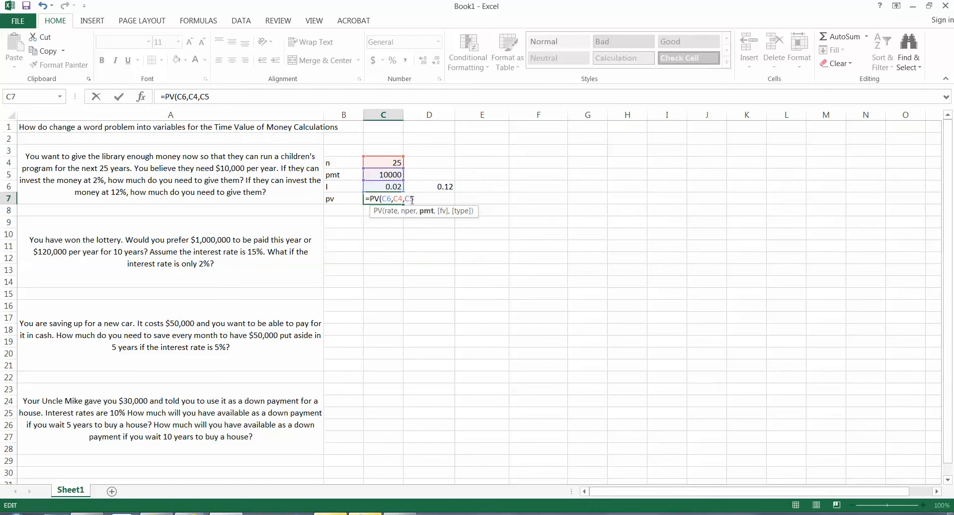
text(-)
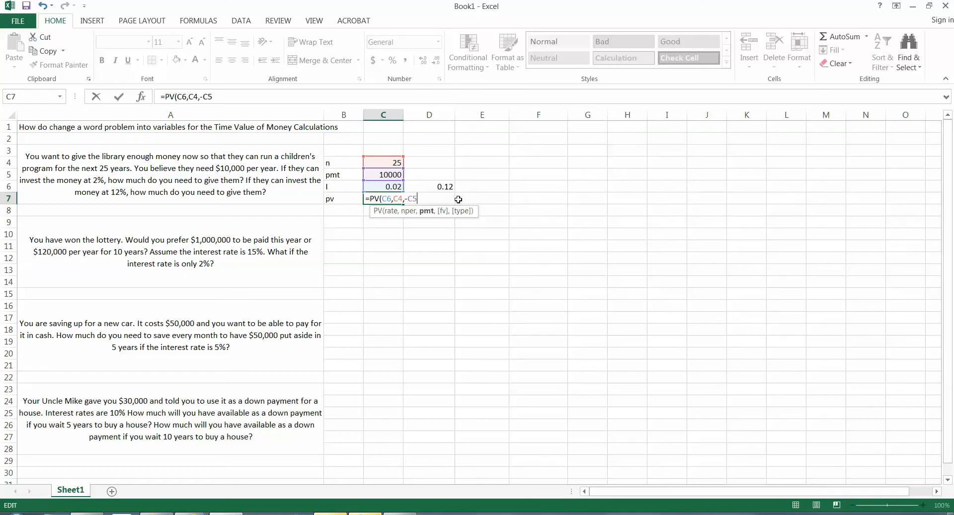
text())
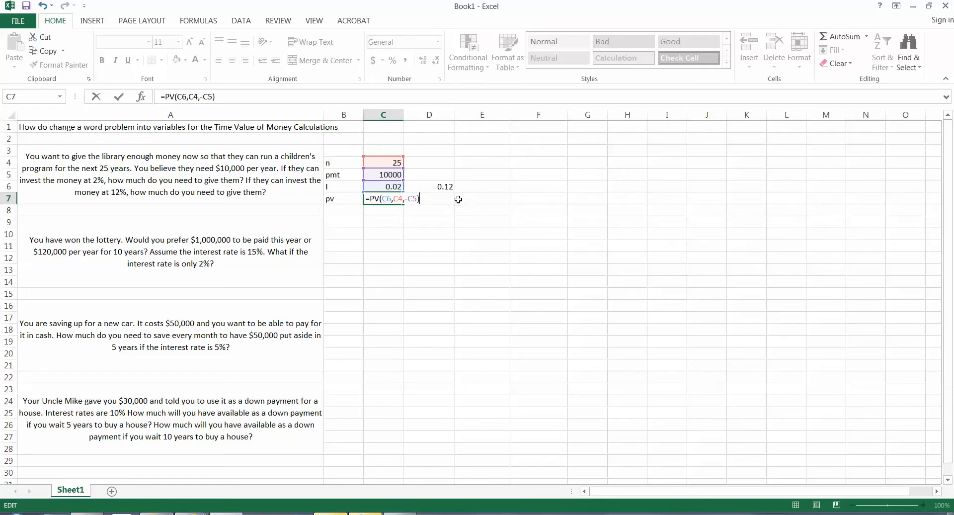
key(Enter)
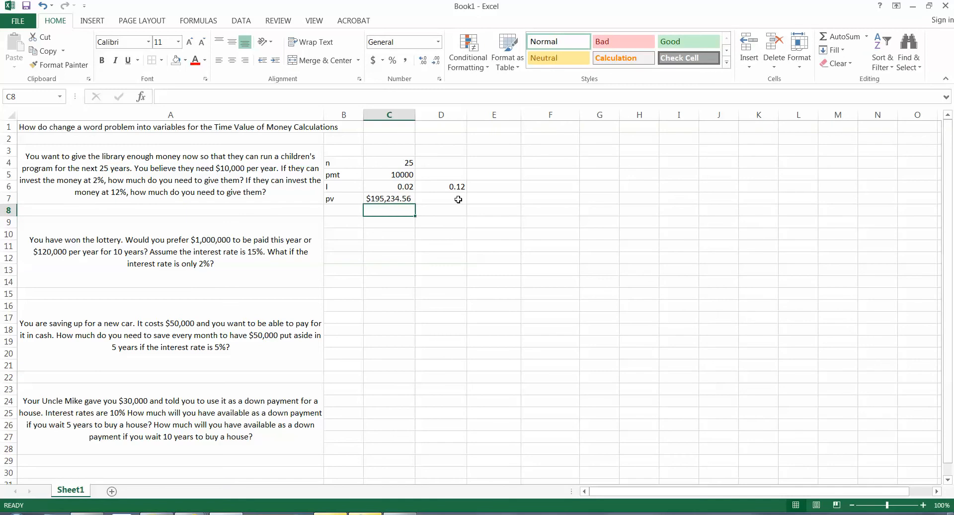
mouse_move(342, 211)
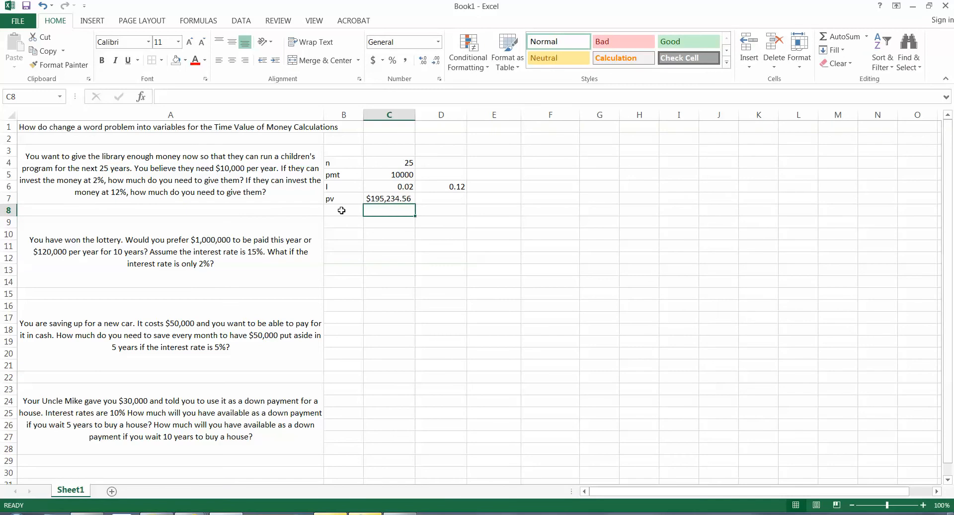
mouse_move(405, 199)
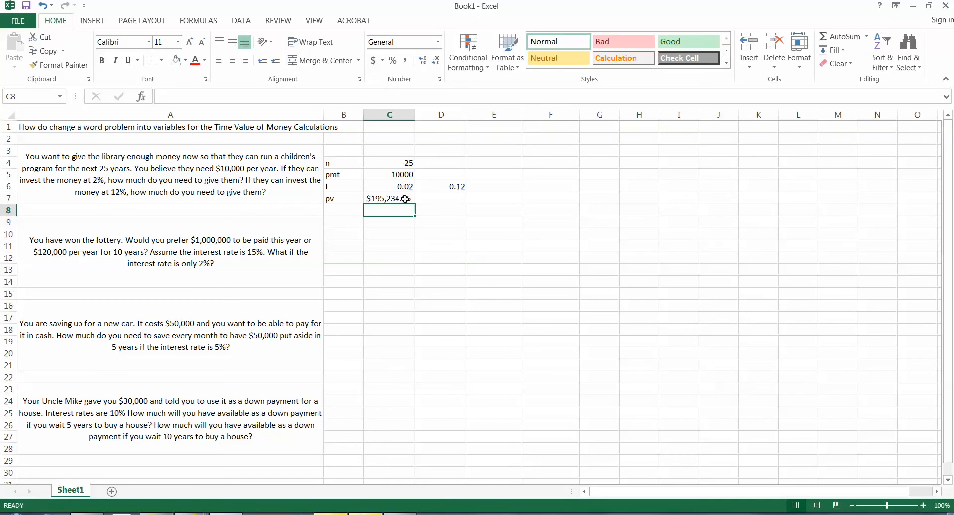
mouse_move(408, 196)
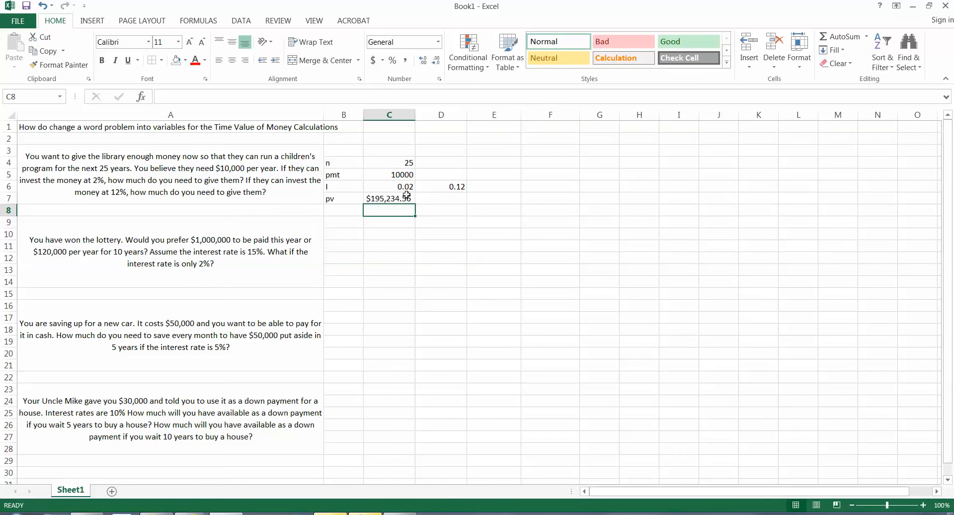
Step: Enter 25 and 10000 under the 12% column and fill the PV formula right to get $78,431.39
click(389, 199)
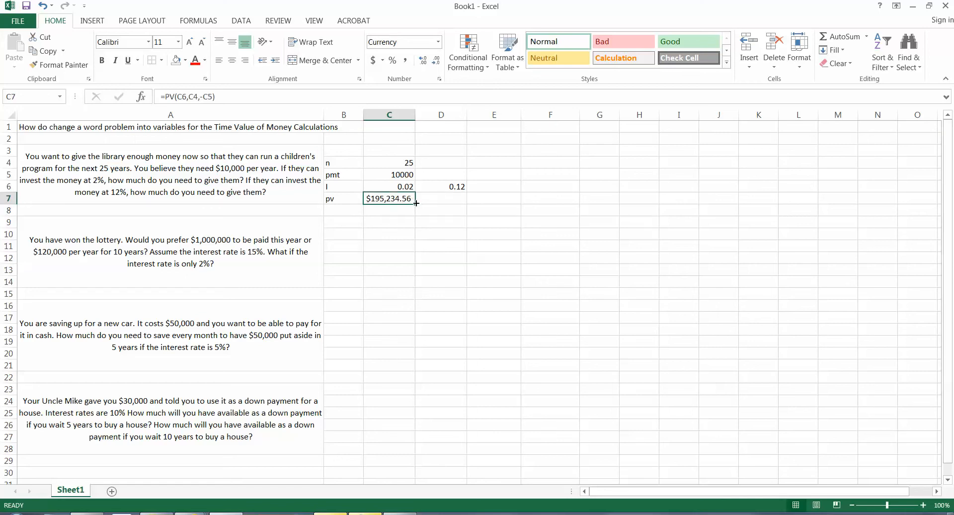
click(441, 163)
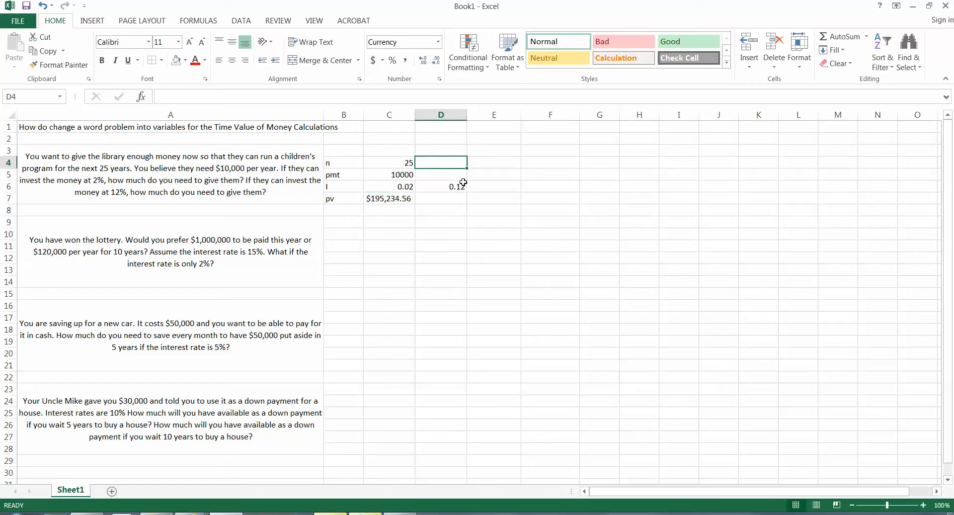
text(25)
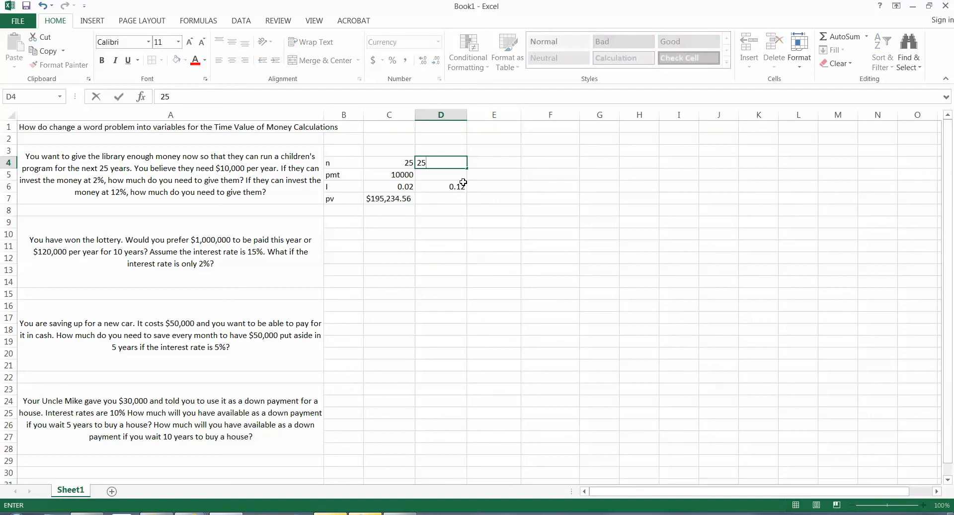
click(440, 186)
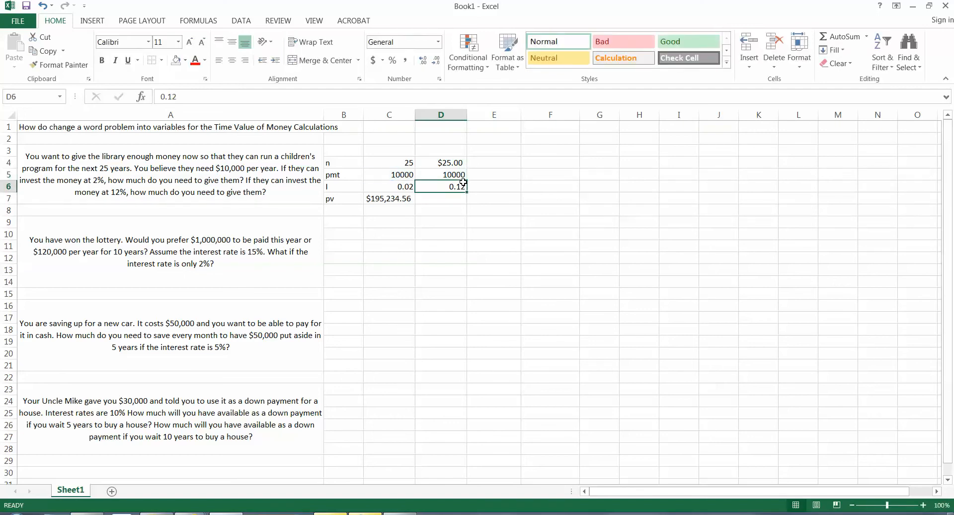
click(388, 199)
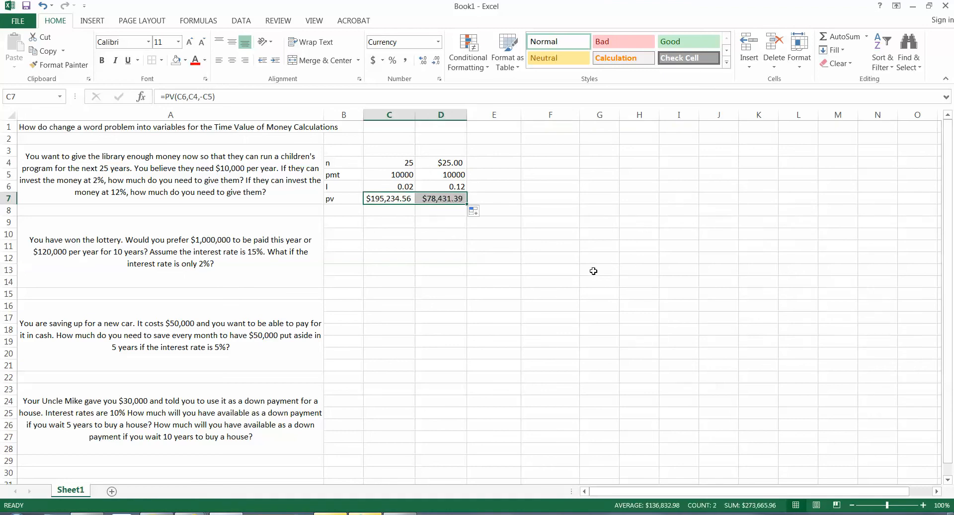
mouse_move(648, 263)
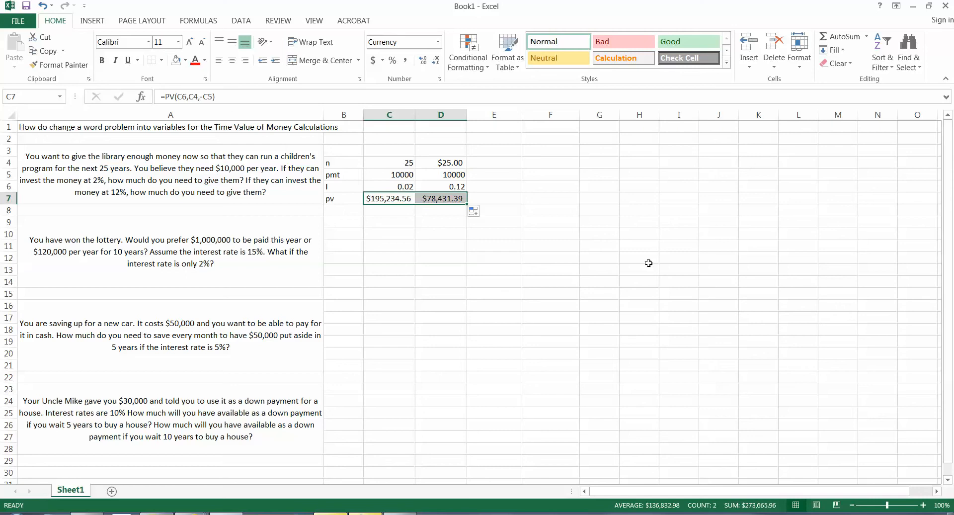
click(343, 233)
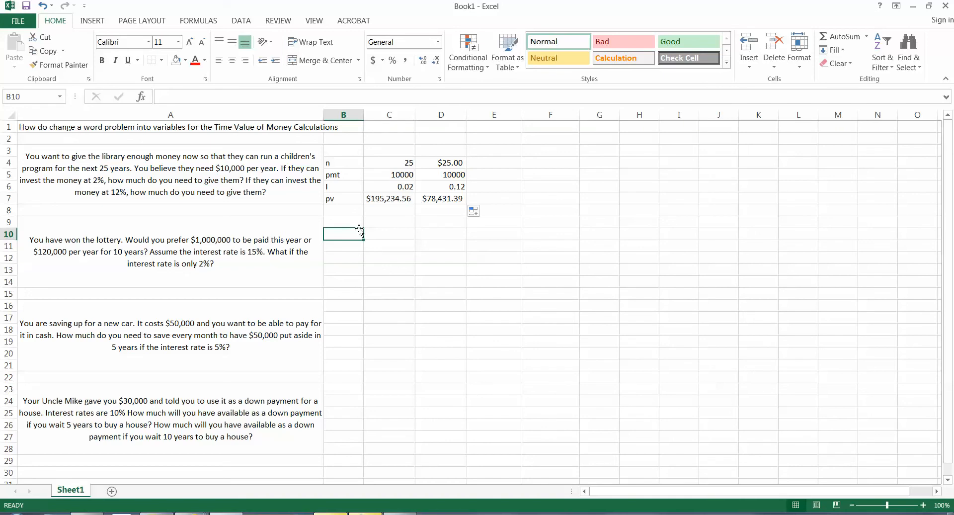
Step: Label pv with lump sum 1,000,000 shown without decimals and start the LUMP SUM heading
text(pv)
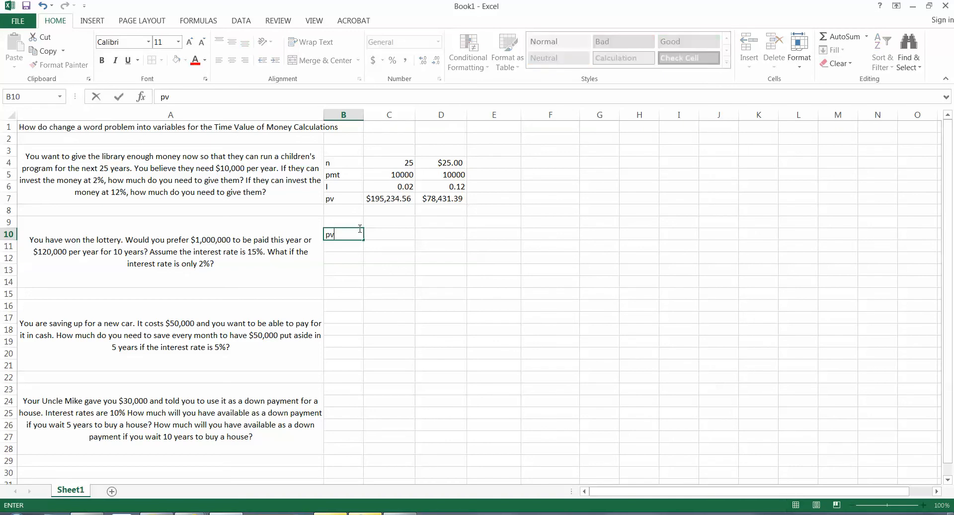
text(1000000)
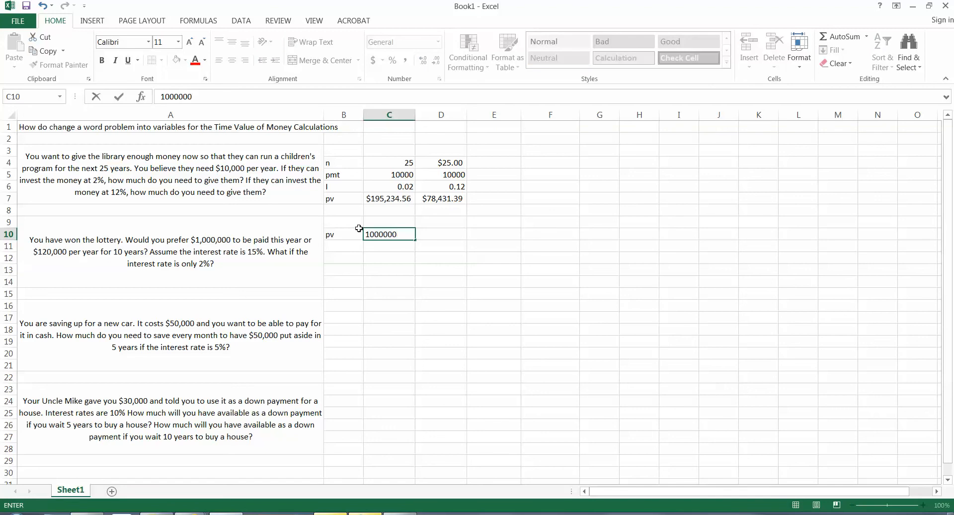
mouse_move(324, 178)
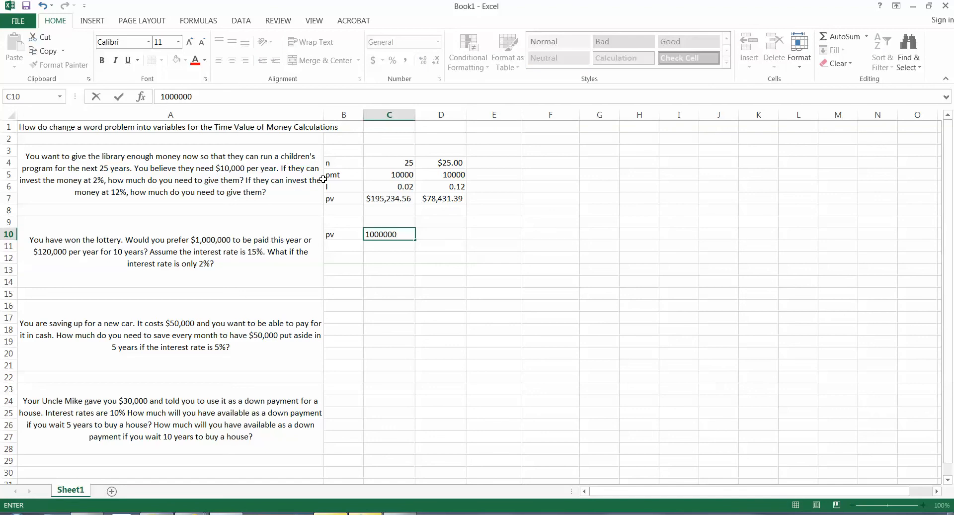
key(Enter)
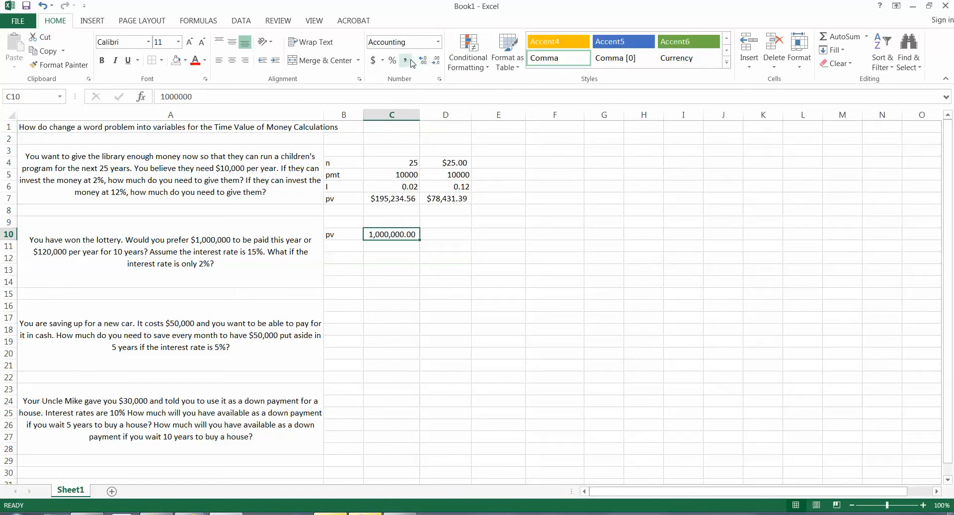
click(424, 61)
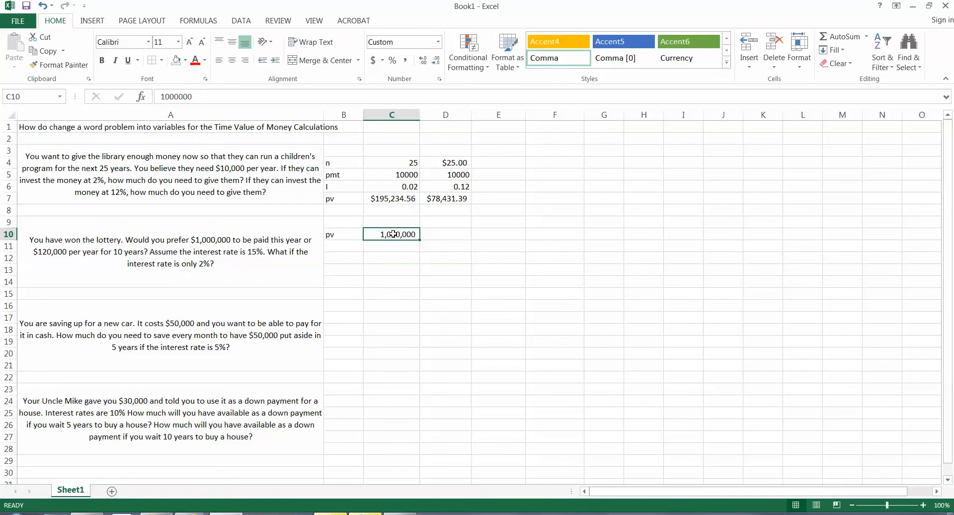
text(LUMP SUM)
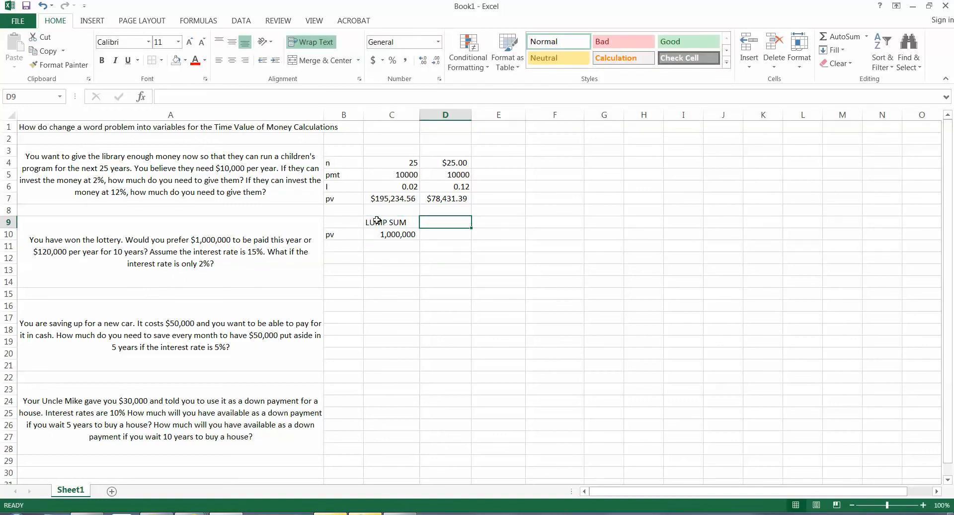
Step: Head the lottery columns 15% and 2%, dismissing the formula warning
text(@15%)
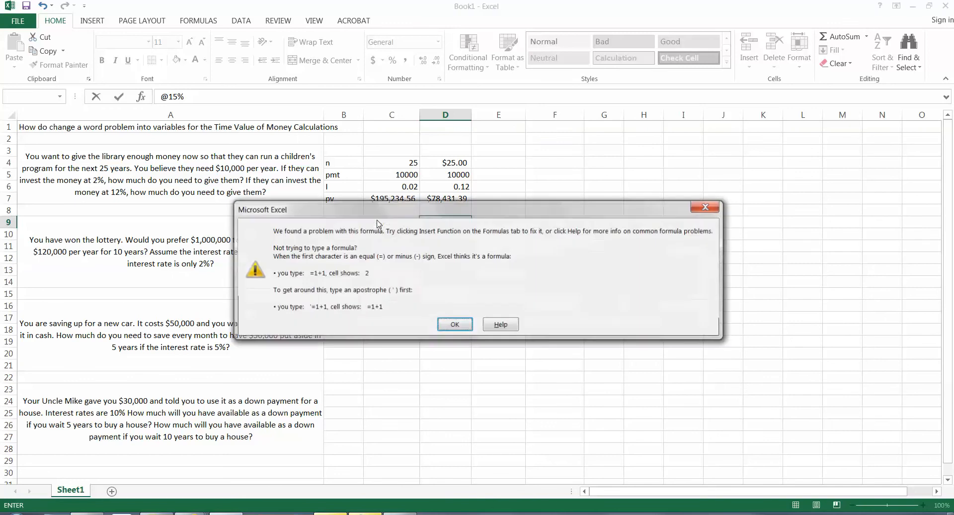
click(455, 324)
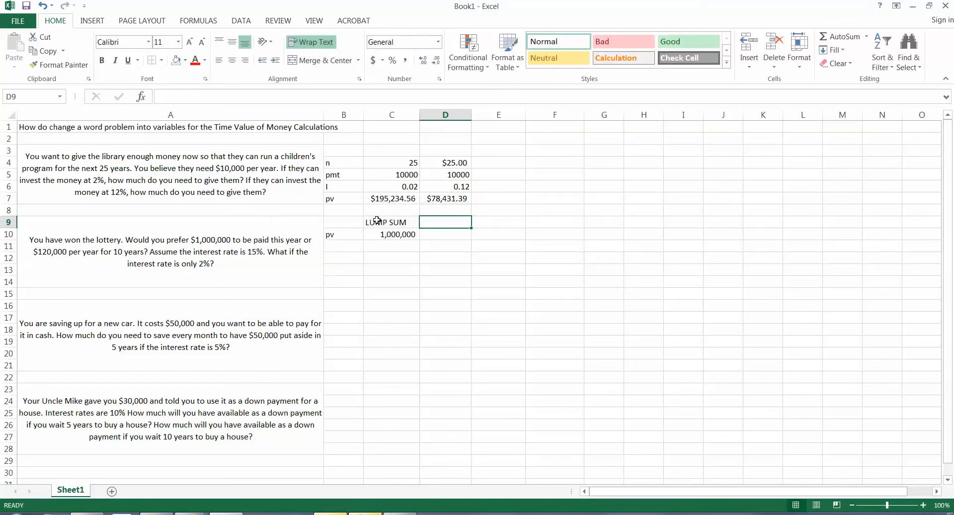
text(15%)
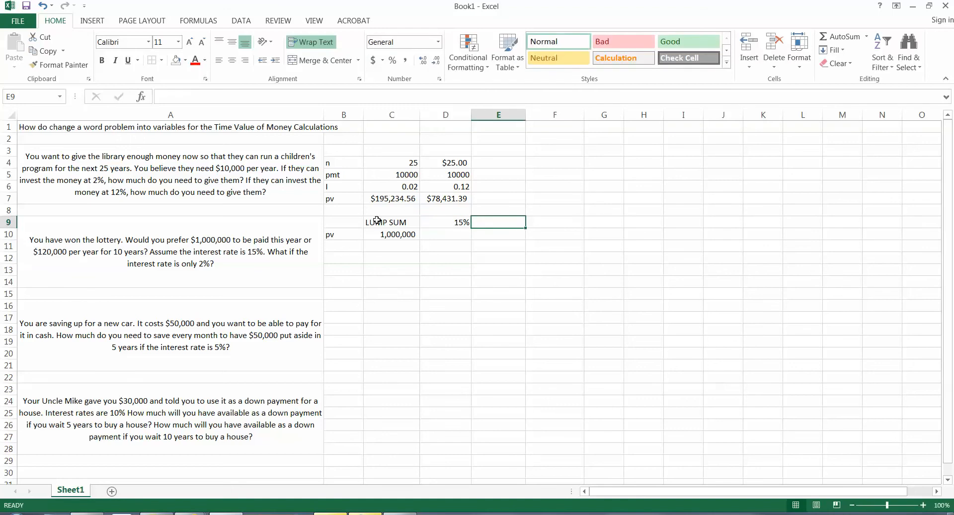
text(2)
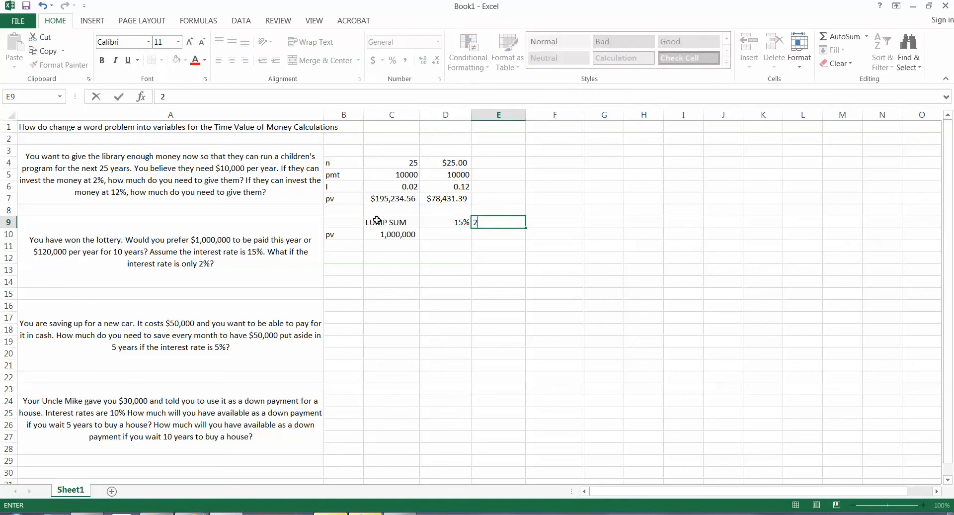
text(%)
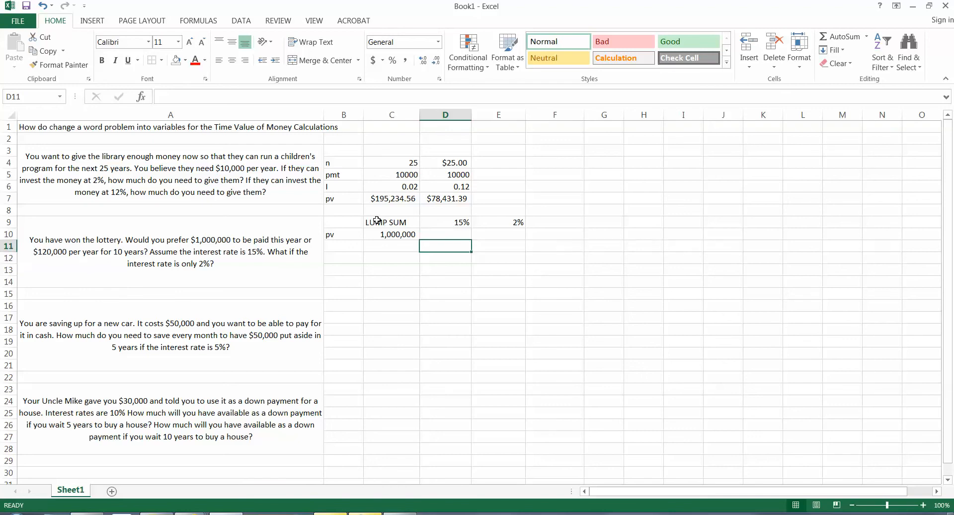
click(445, 235)
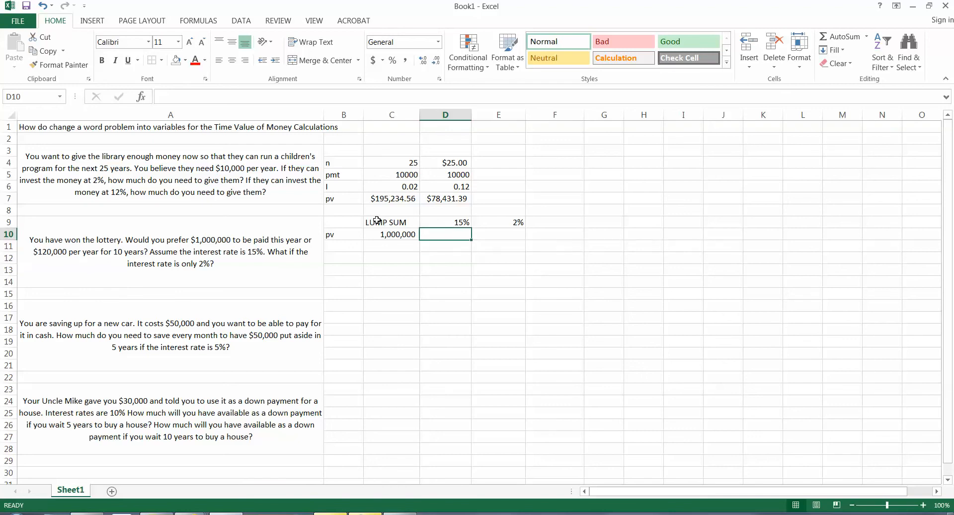
Step: Label N 10 and PMT 120000, pasting the 120000 payment into the second column
click(342, 246)
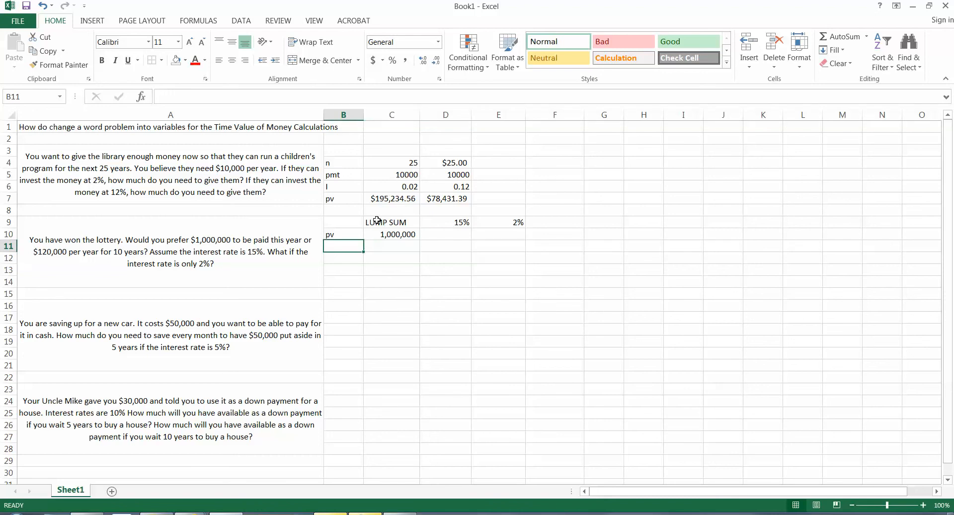
text(N)
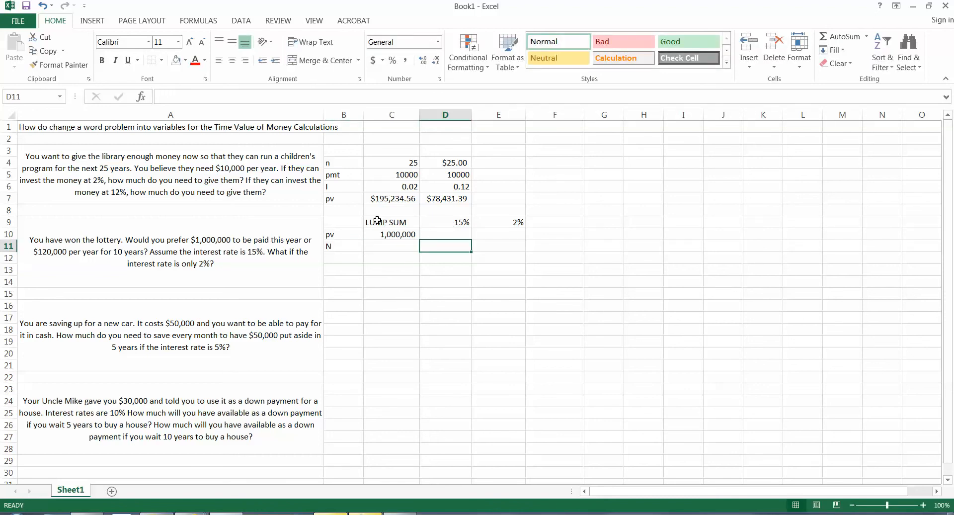
text(10)
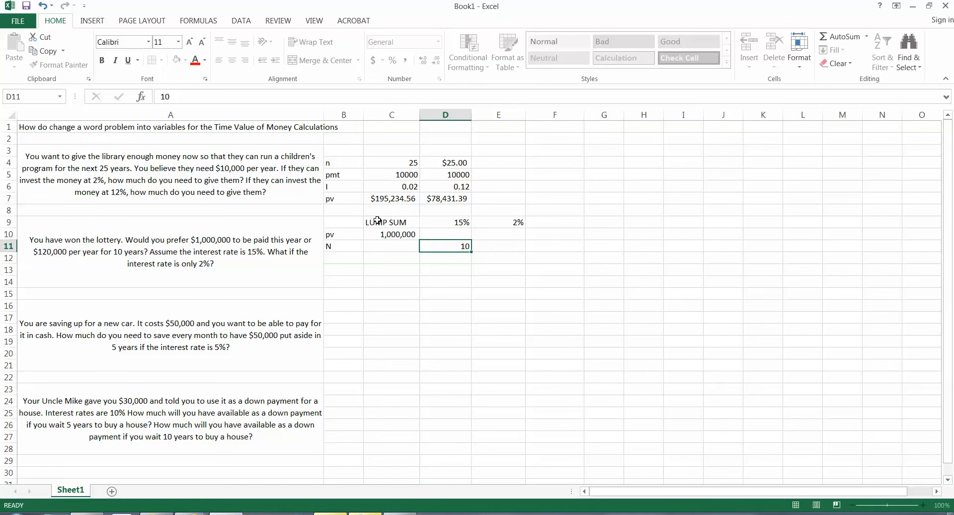
click(343, 258)
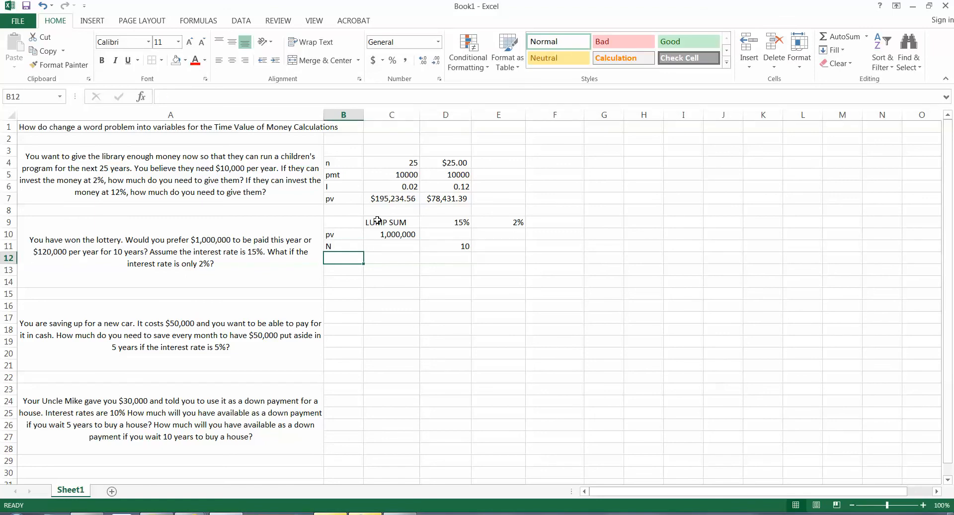
text(PMT)
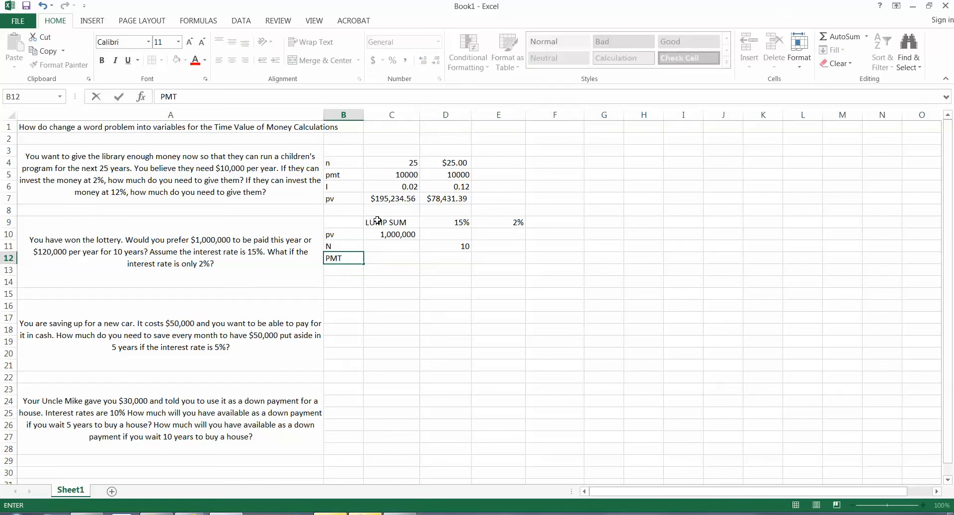
text(1200)
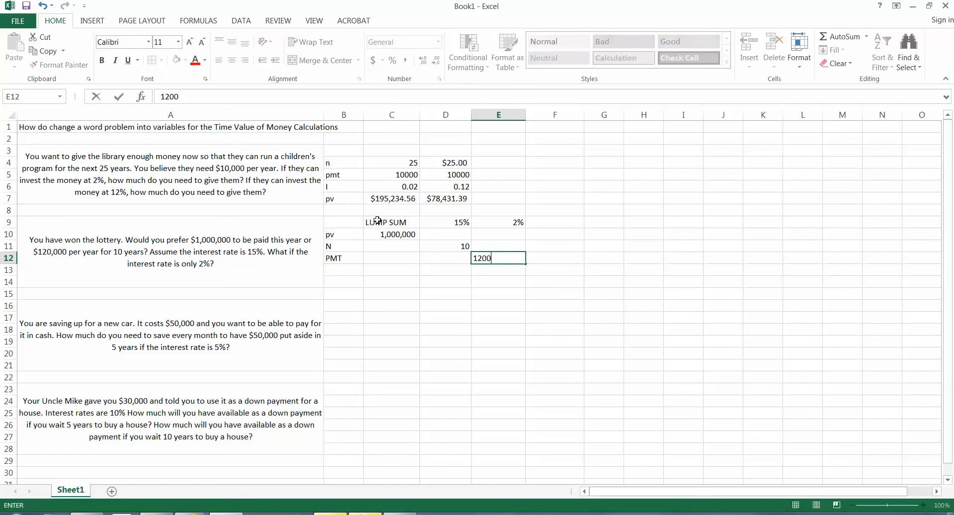
text(120000)
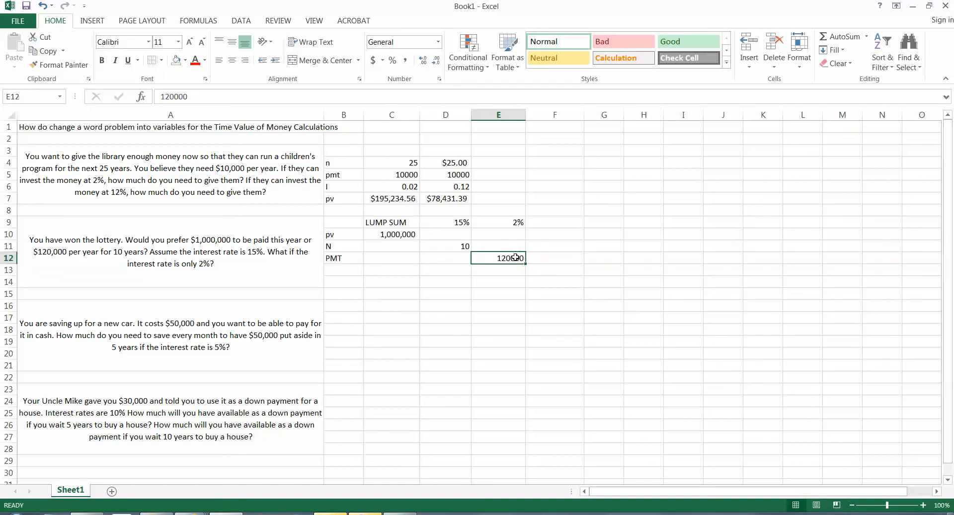
click(443, 258)
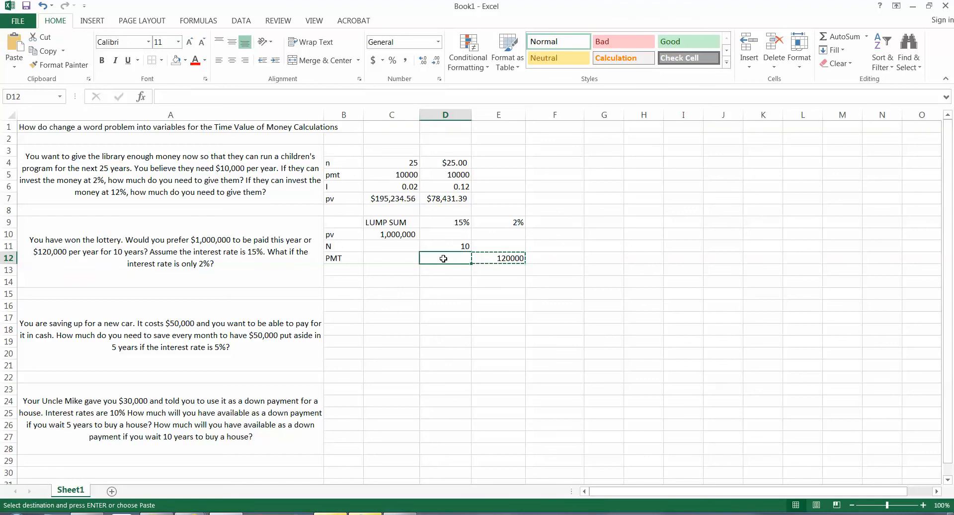
key(ctrl+v)
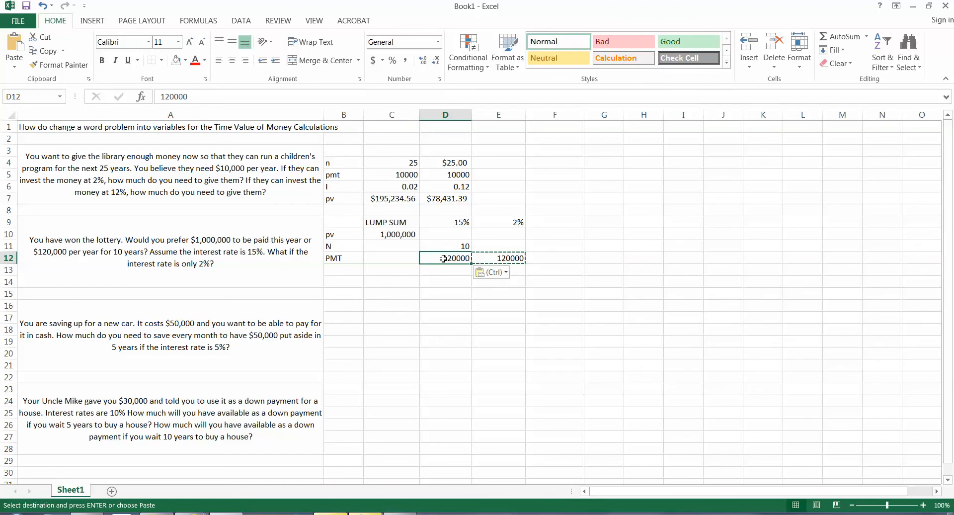
Step: Add the I row with rates 0.15 and 0.02
click(344, 269)
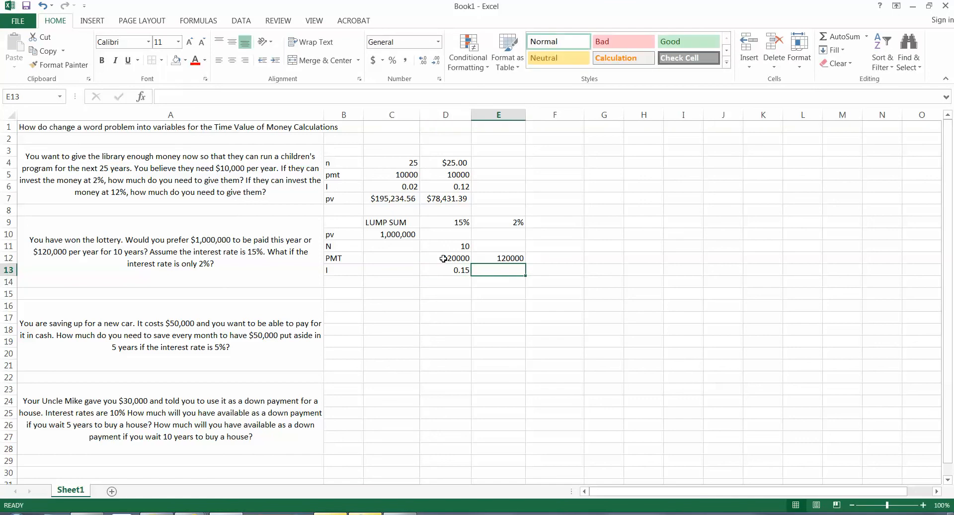
text(0.02)
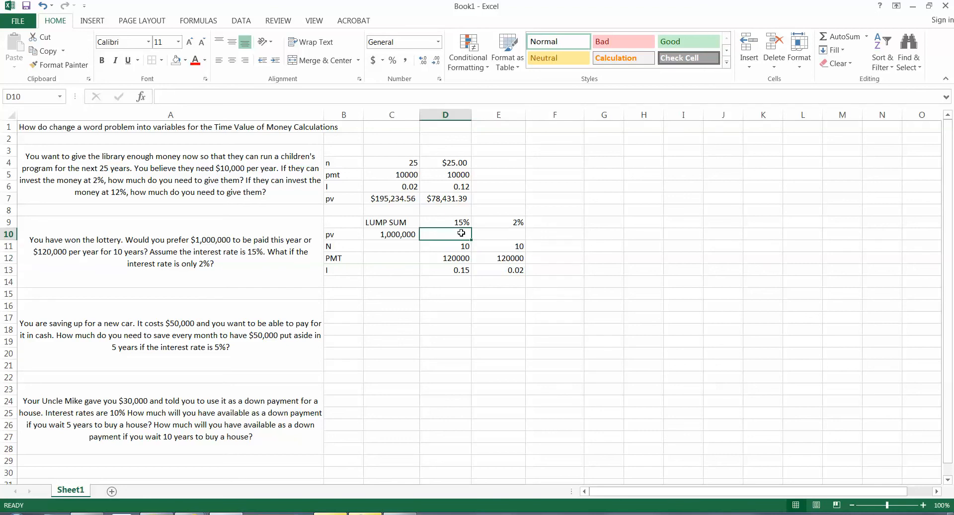
Step: Build =PV(15% rate, 10 periods, -120000 payment), correcting a misplaced payment reference, for $602,252.24
text(=)
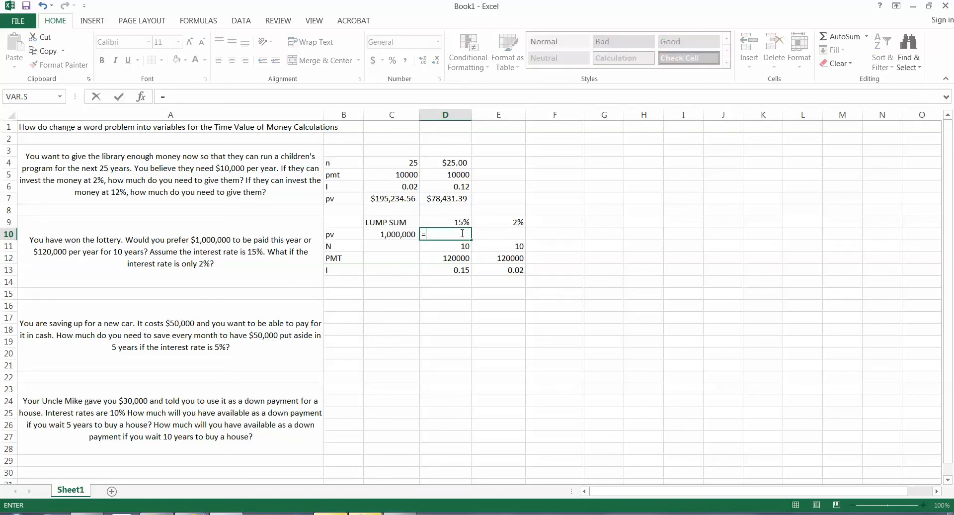
text(PV()
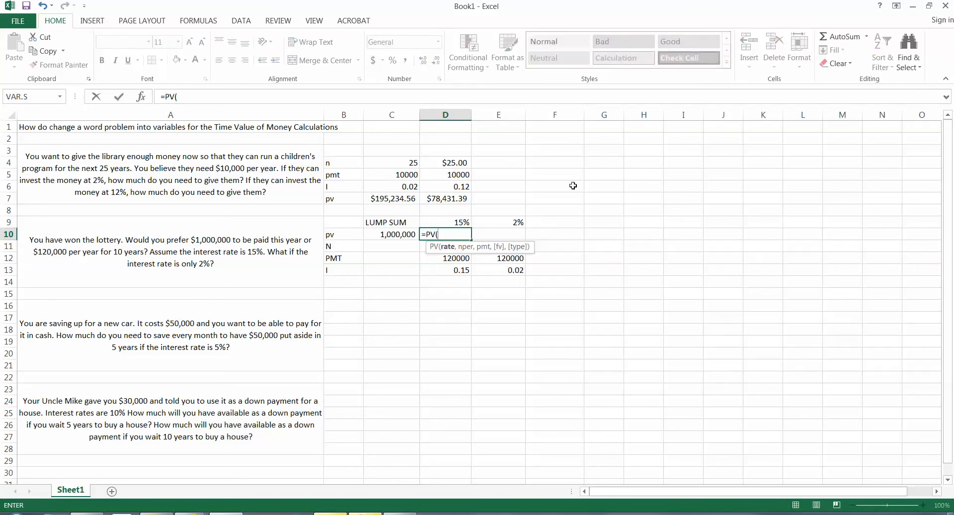
click(445, 270)
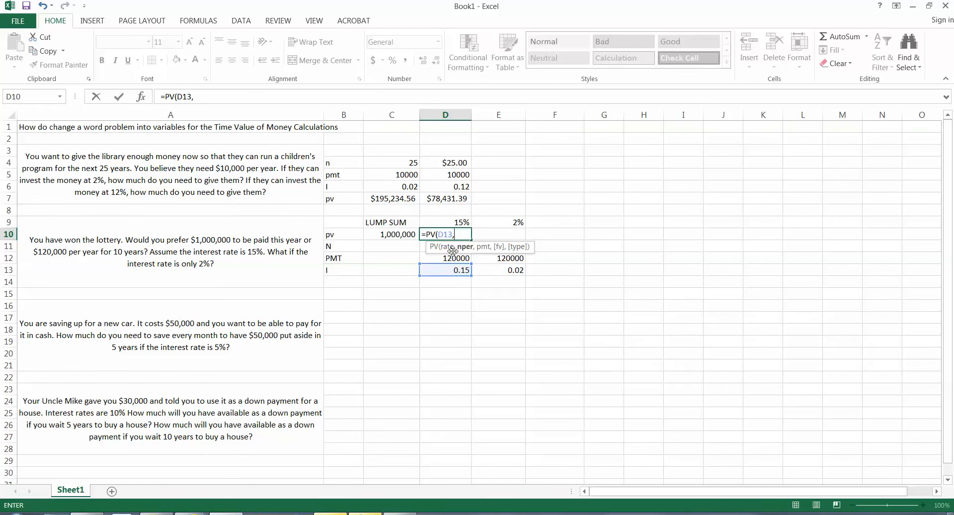
click(445, 259)
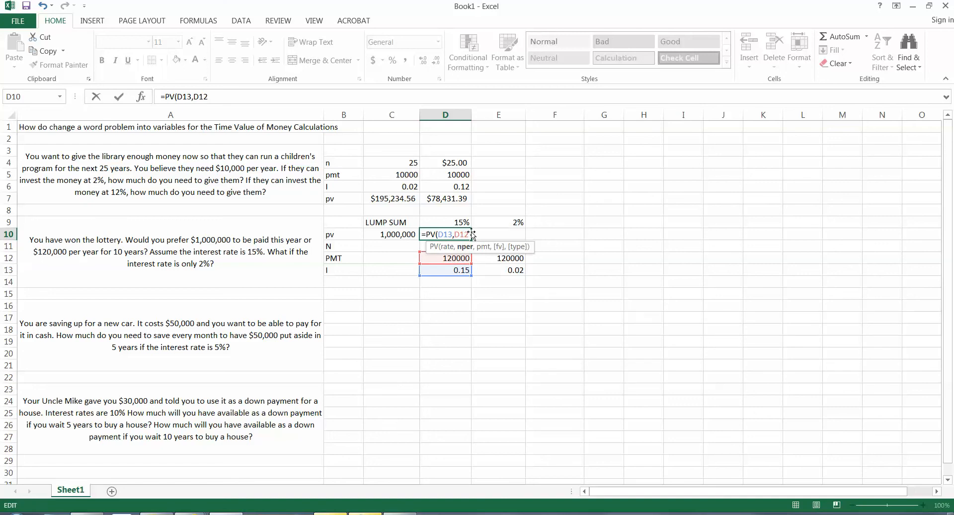
text(-)
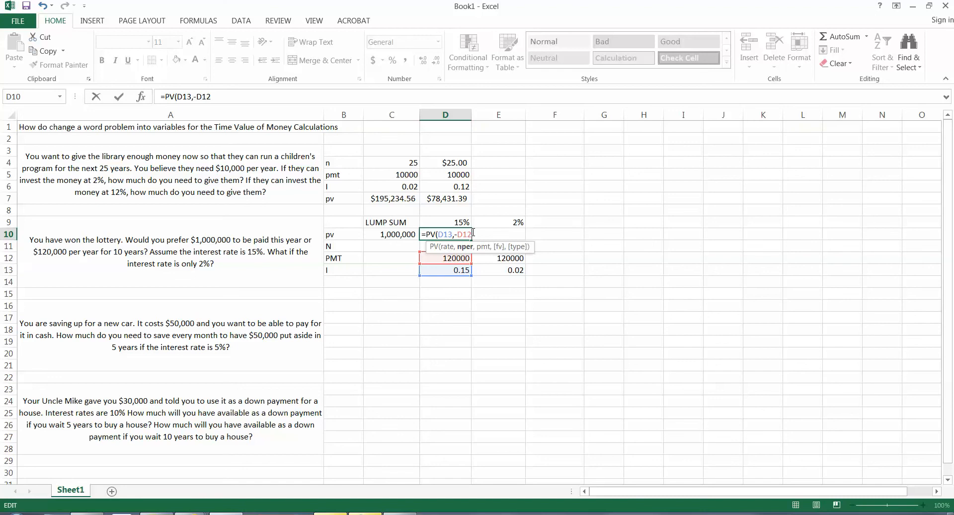
text(,)
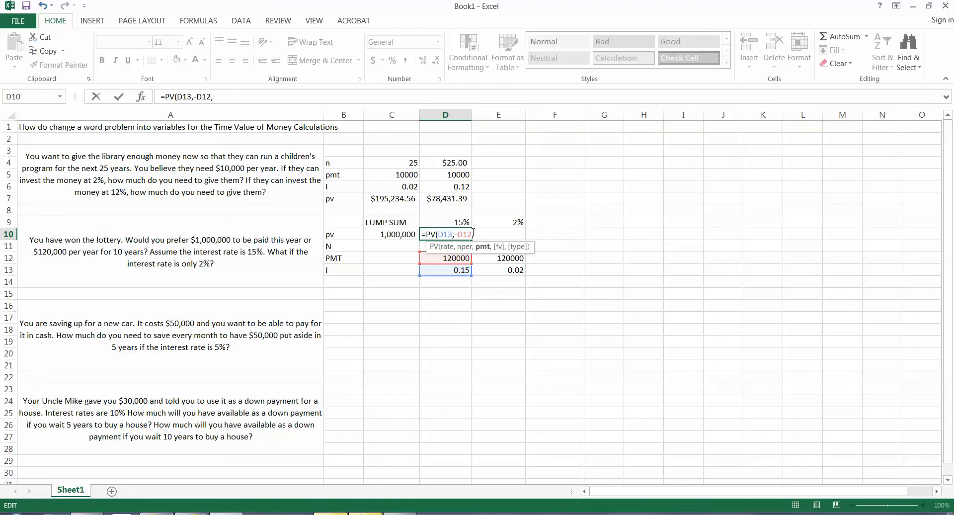
mouse_move(466, 255)
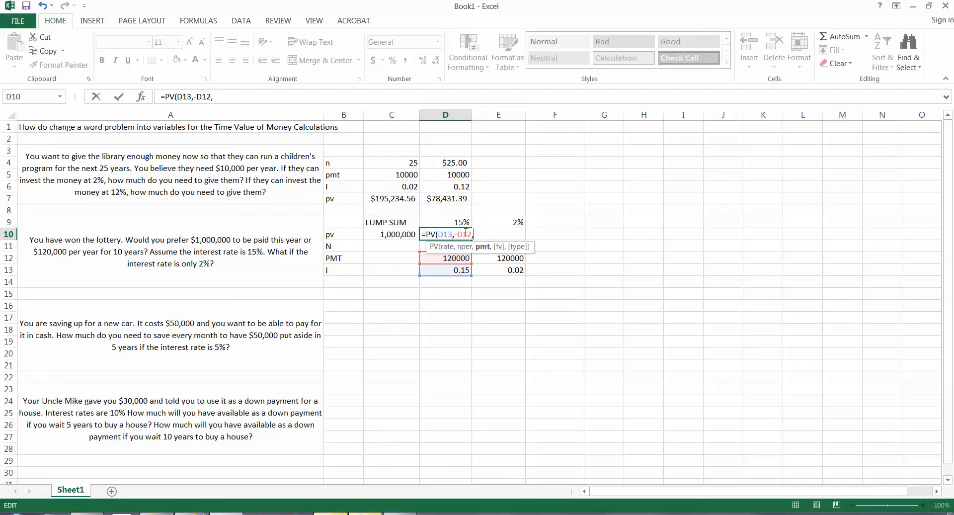
key(Backspace)
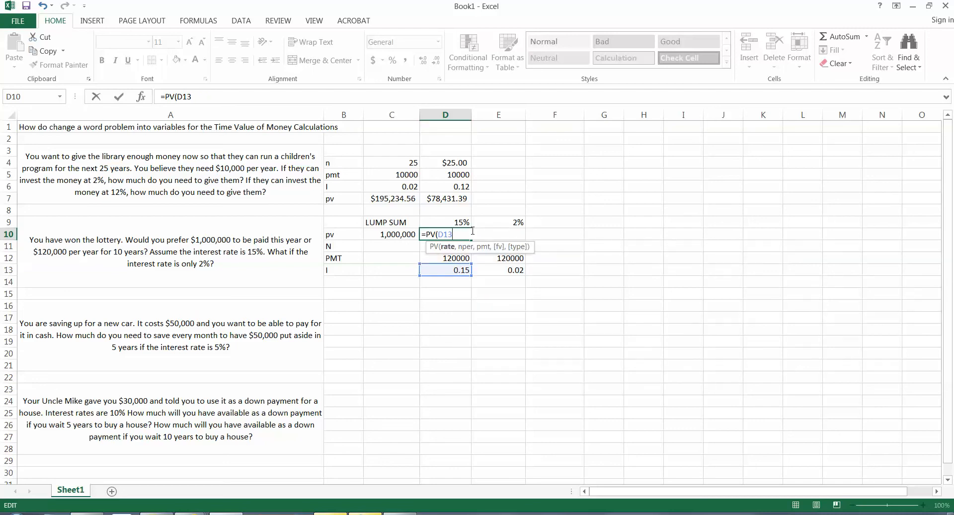
text(,)
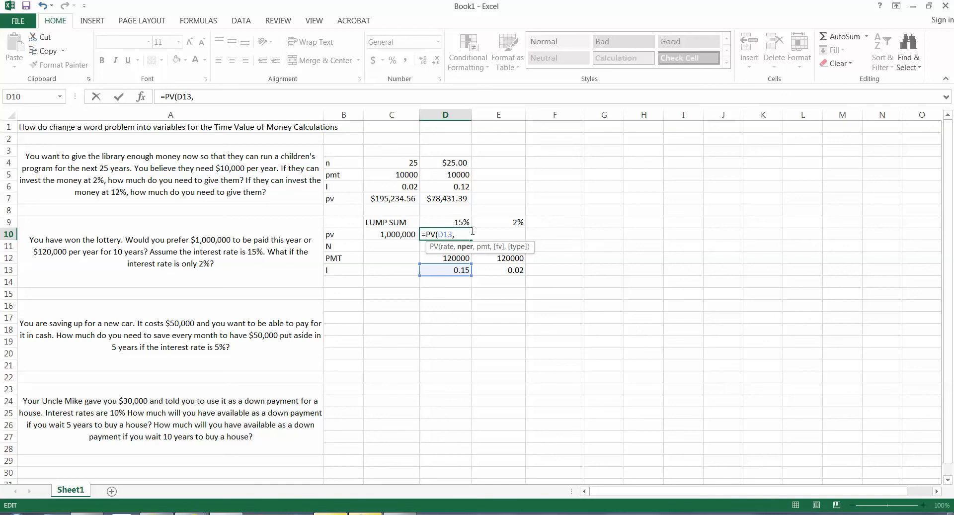
click(445, 247)
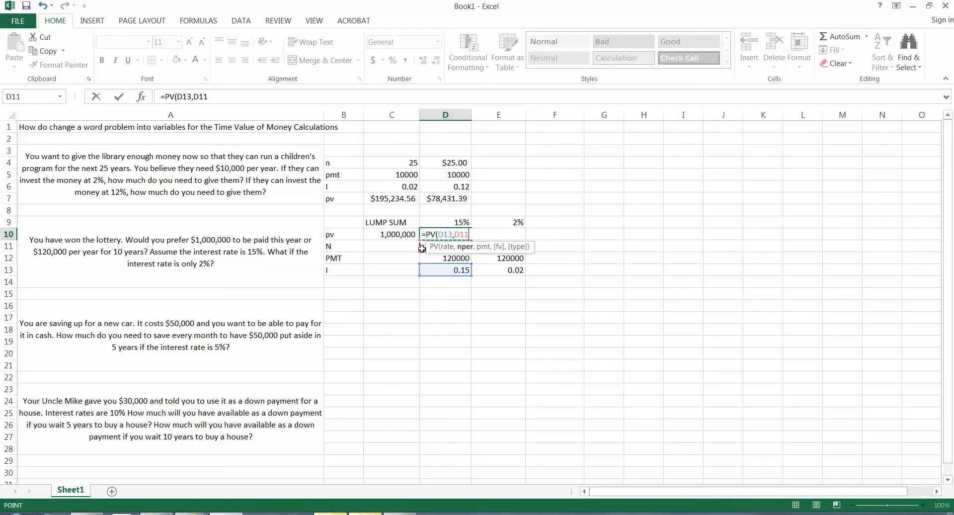
text(,)
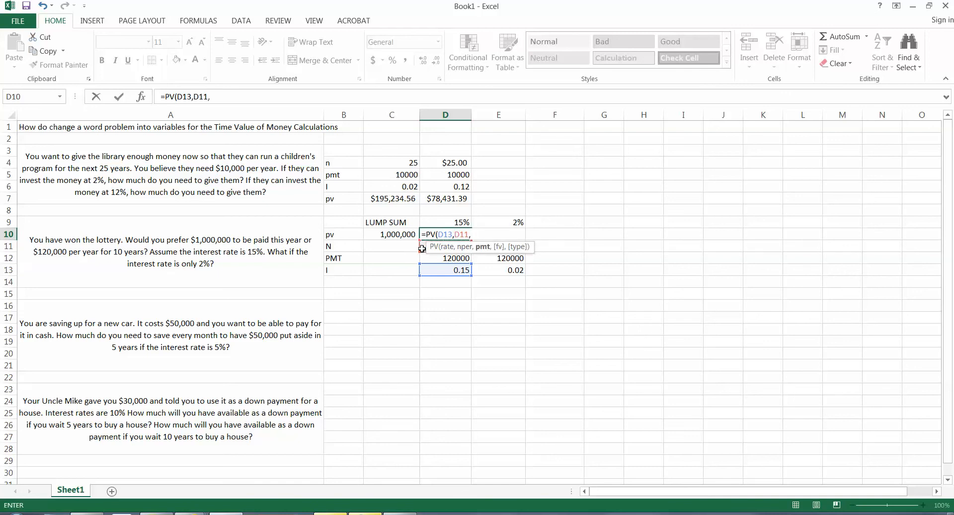
text(-)
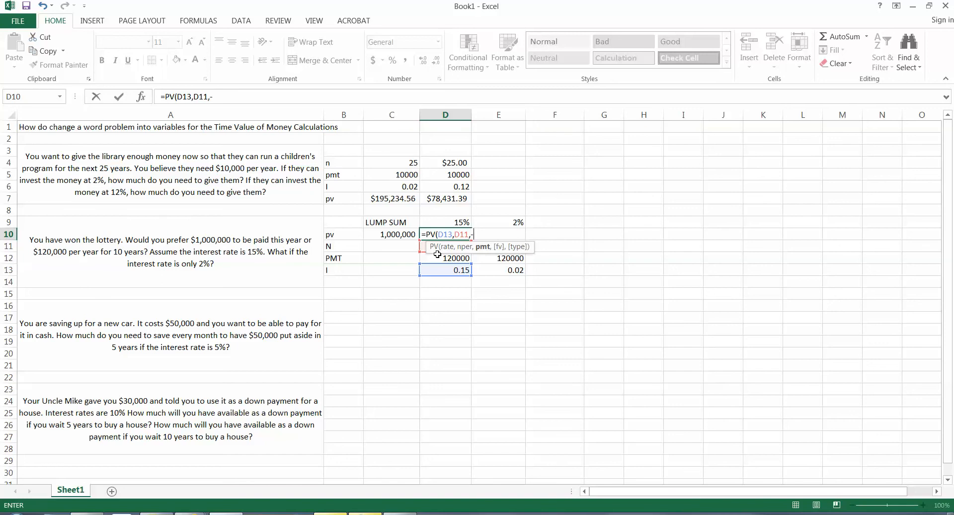
click(445, 259)
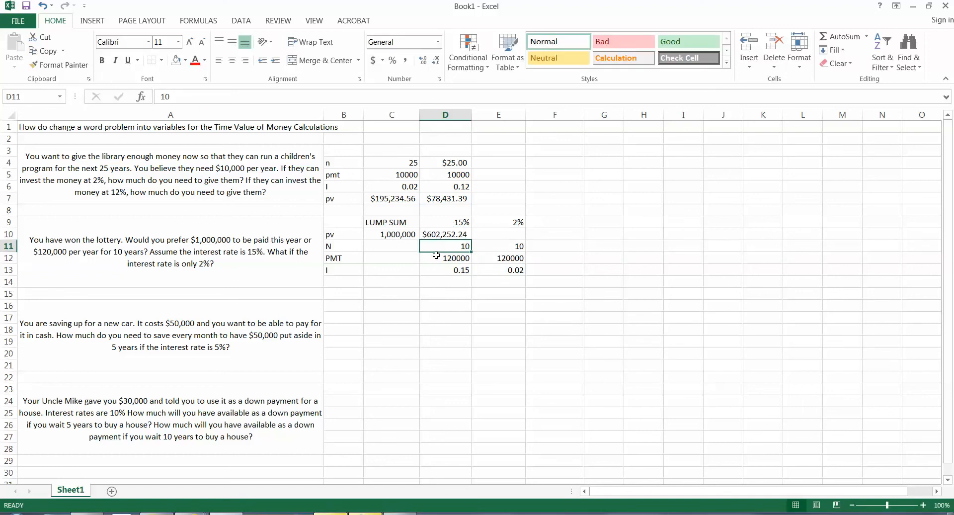
Step: Copy the PV formula across to the 2% column, giving $1,077,910.20
click(445, 234)
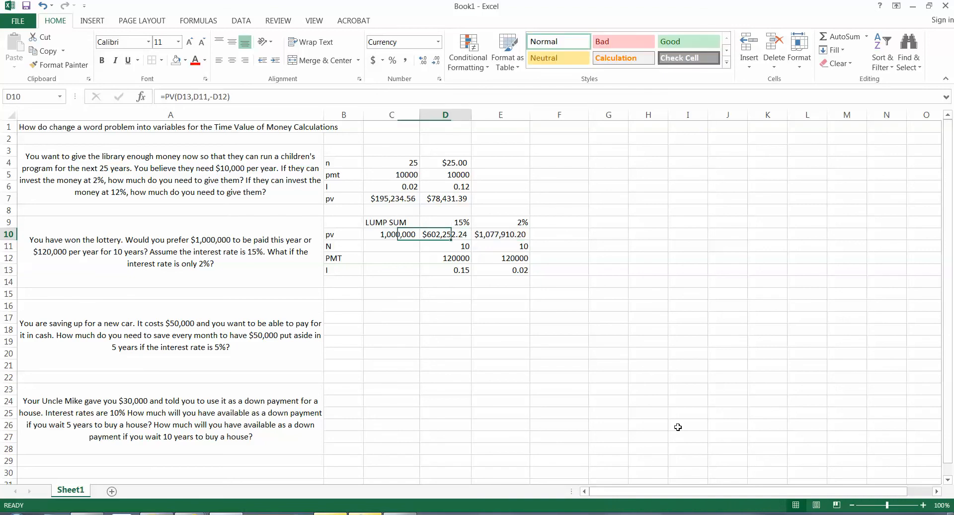
click(445, 235)
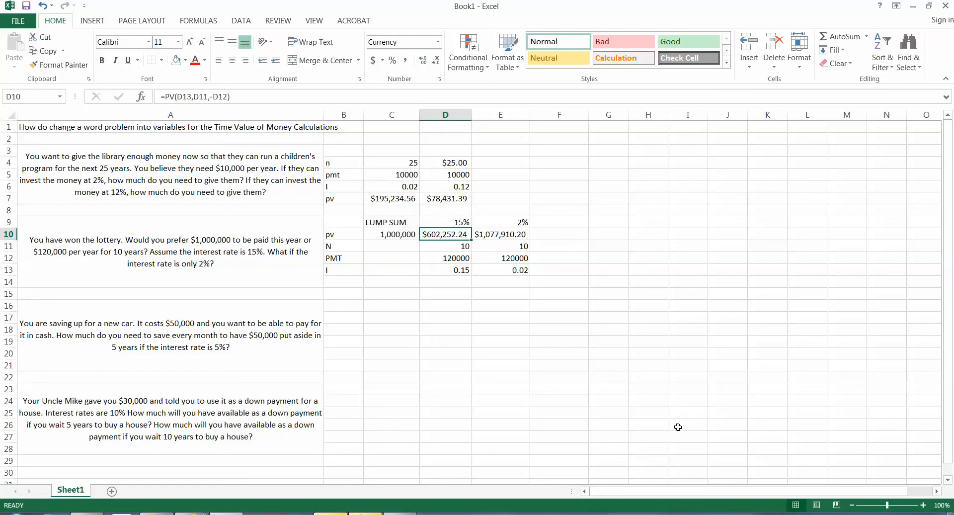
mouse_move(285, 312)
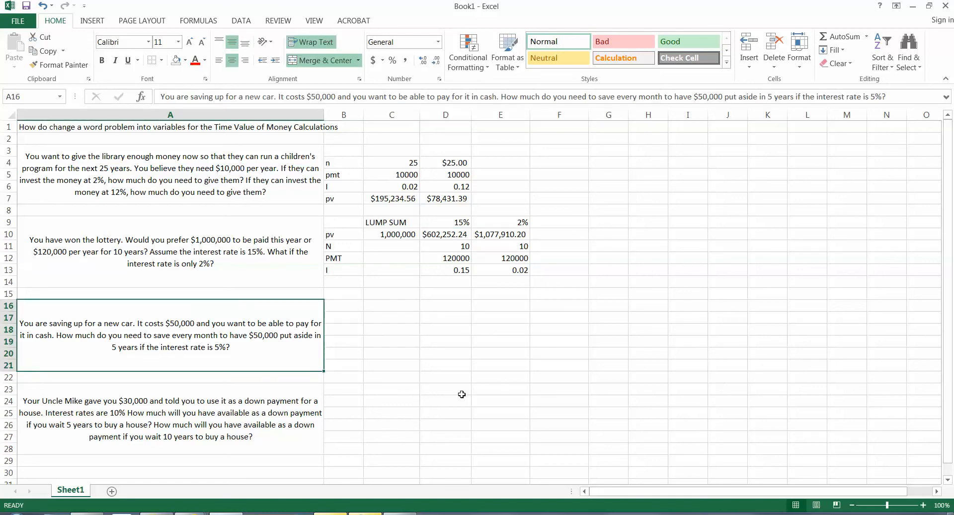
mouse_move(377, 368)
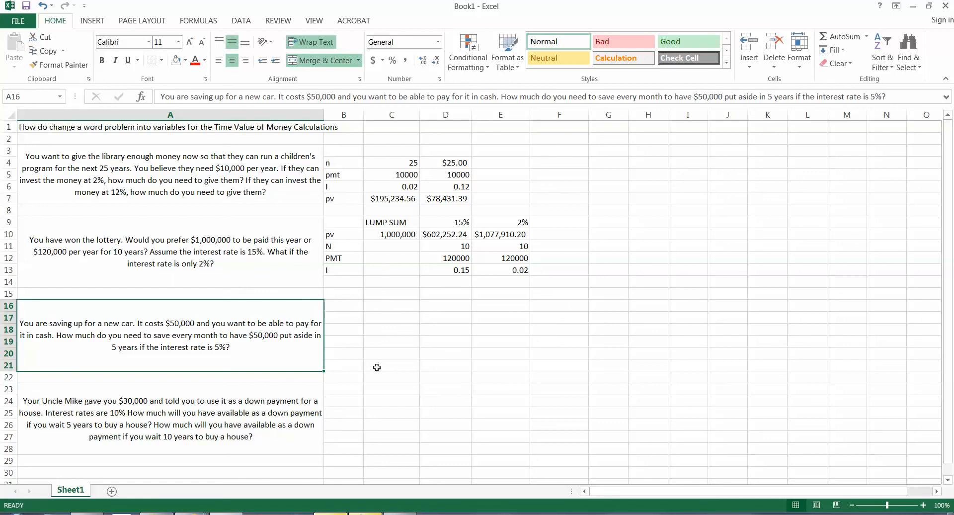
mouse_move(344, 358)
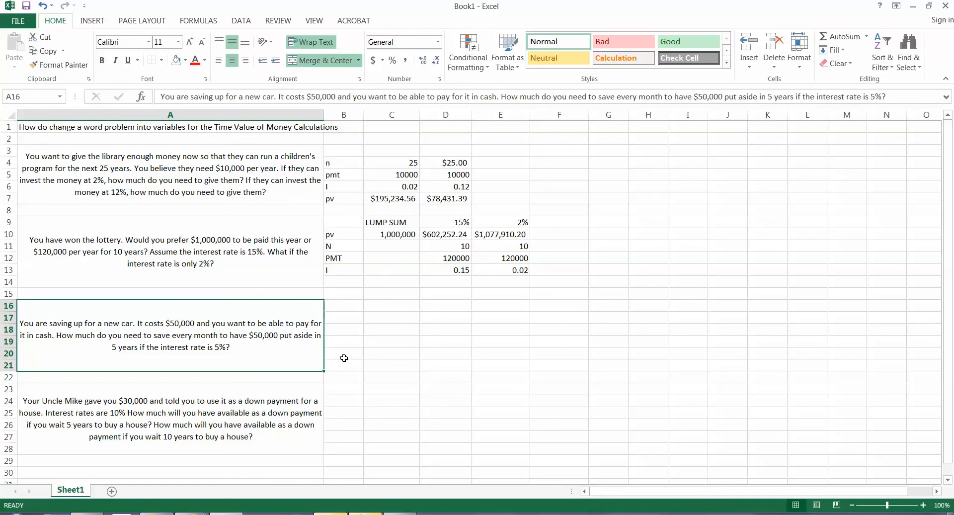
mouse_move(339, 332)
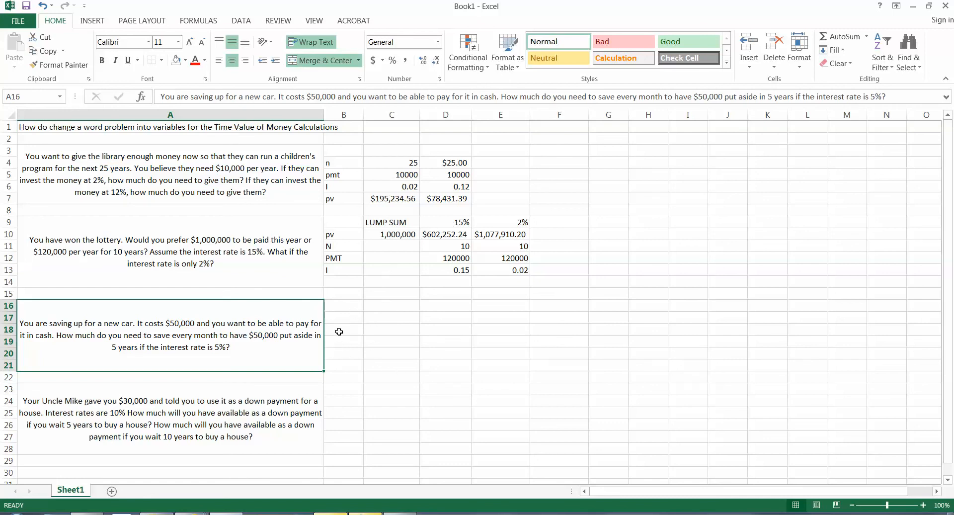
mouse_move(349, 316)
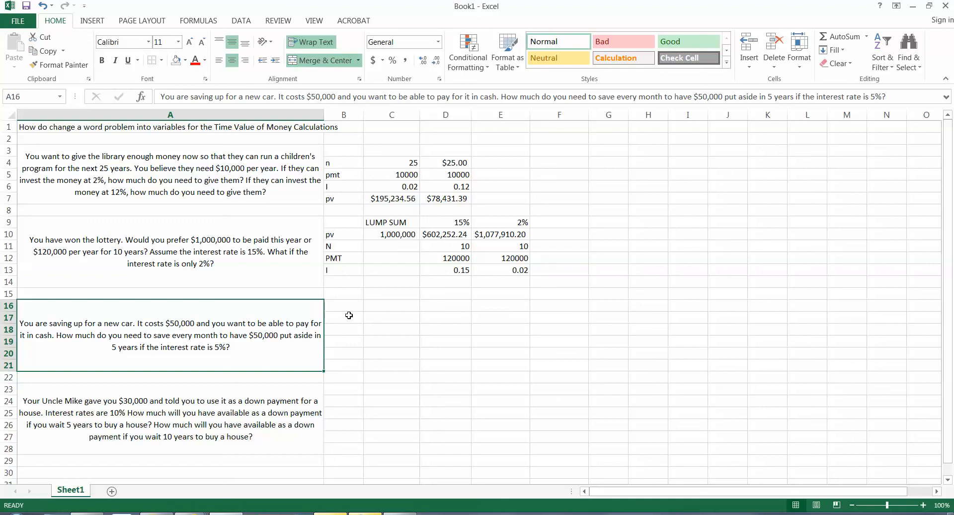
mouse_move(348, 315)
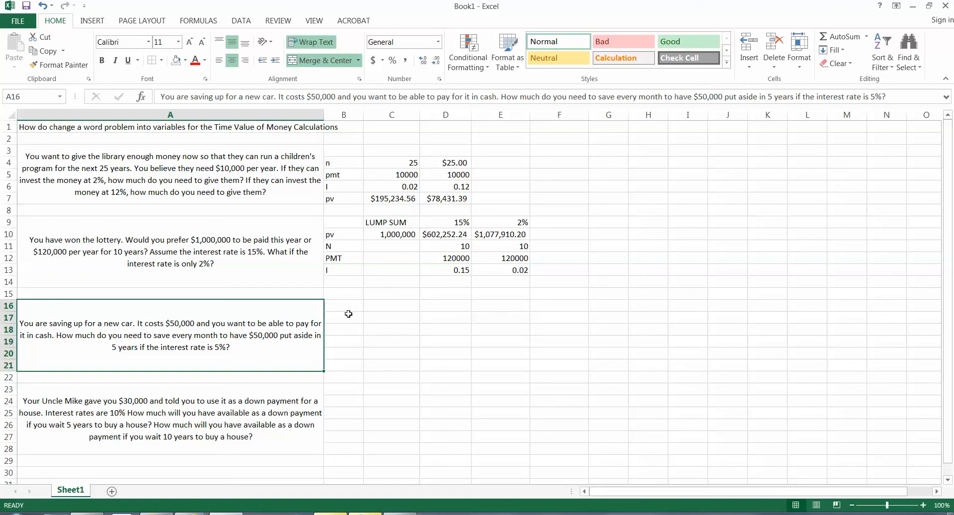
click(348, 317)
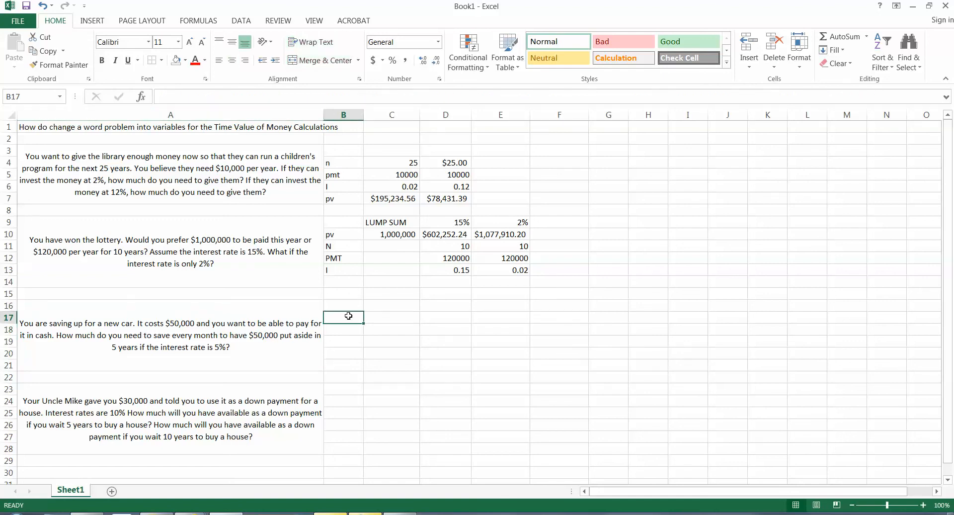
Step: Label the car problem fv 50000, I 0.05, N 5 and add a pmt row
text(fv)
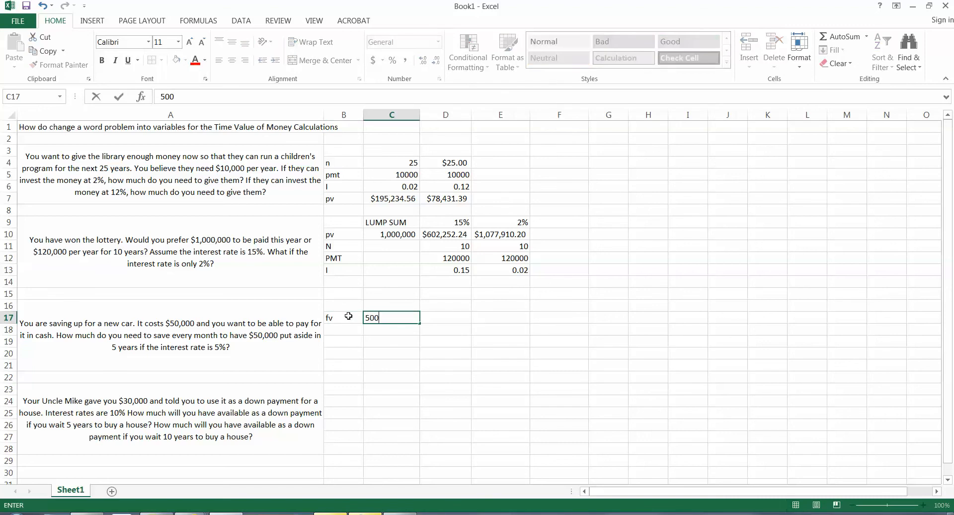
key(Enter)
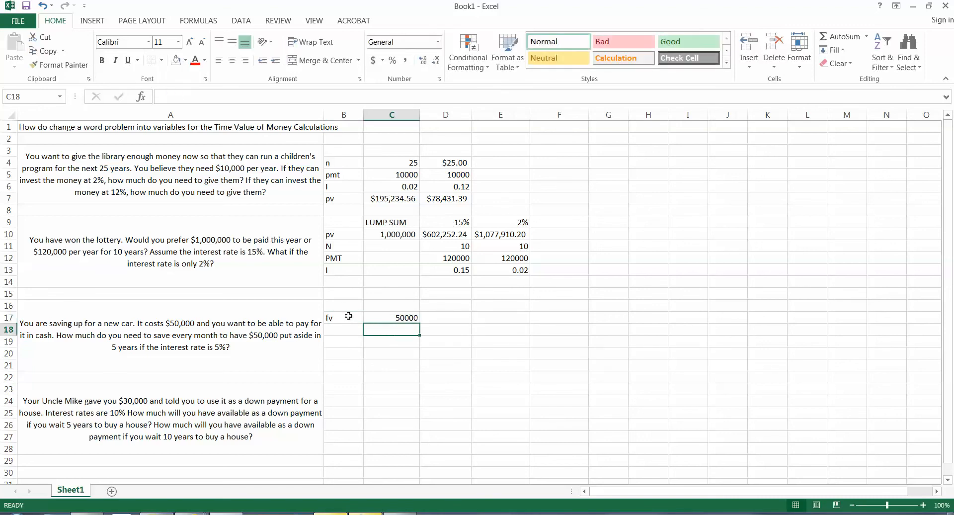
mouse_move(343, 335)
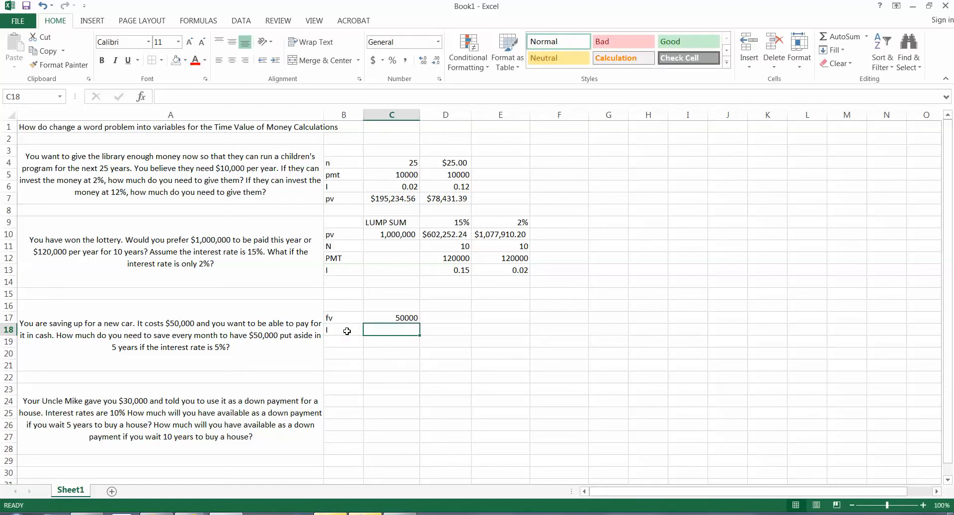
text(.05)
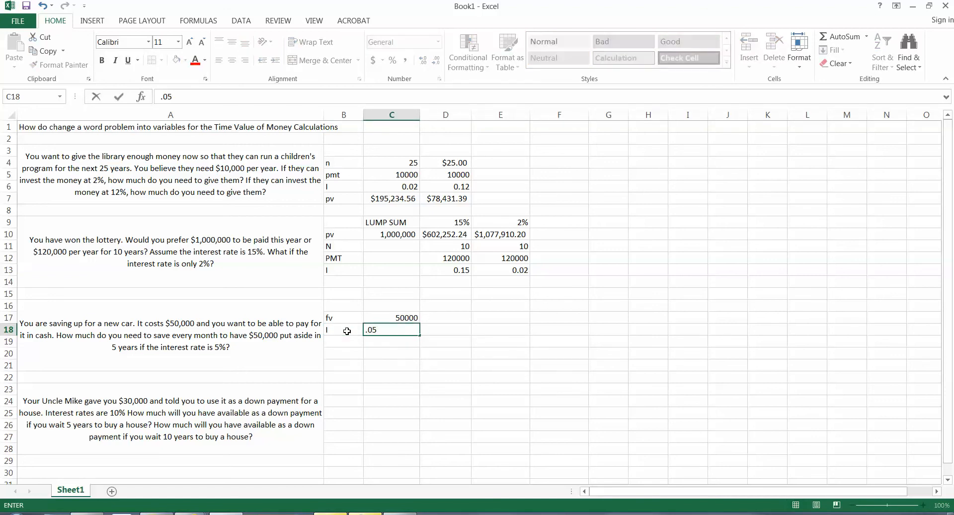
key(Enter)
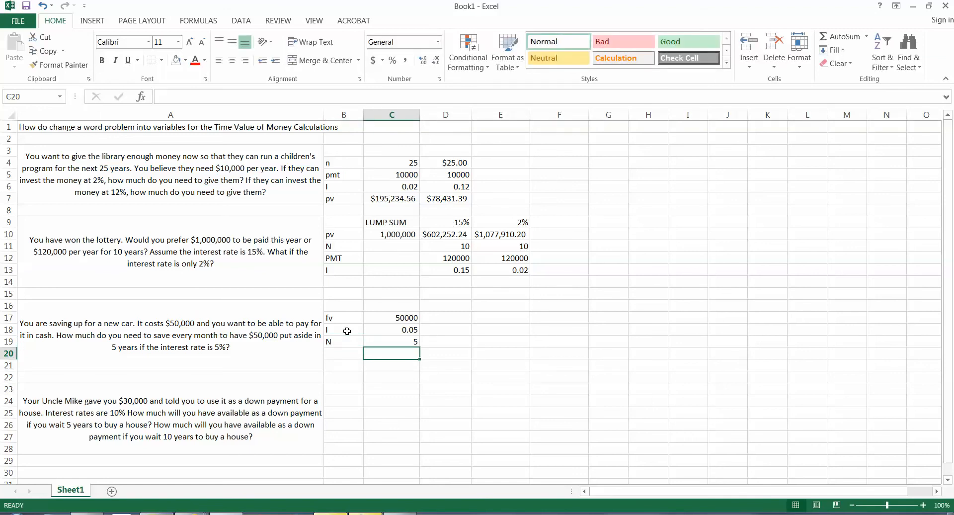
click(343, 353)
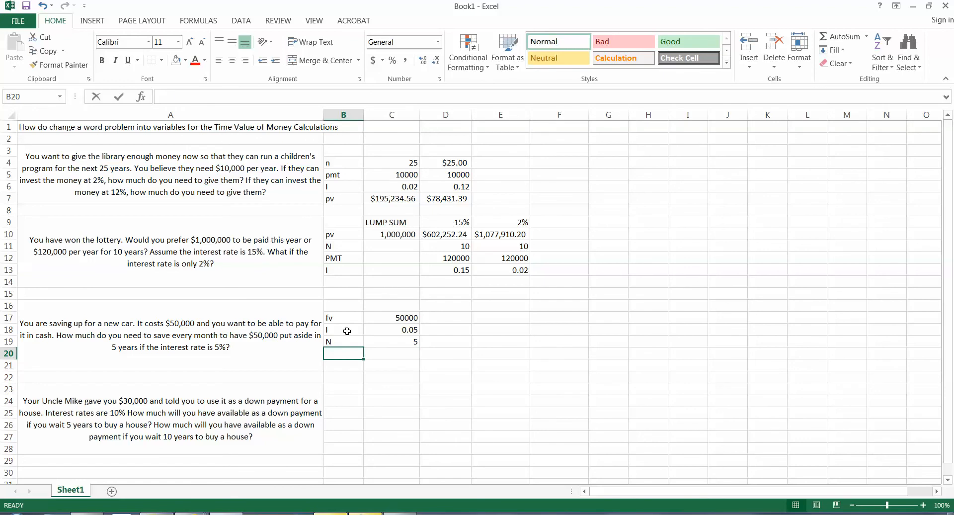
text(pmt)
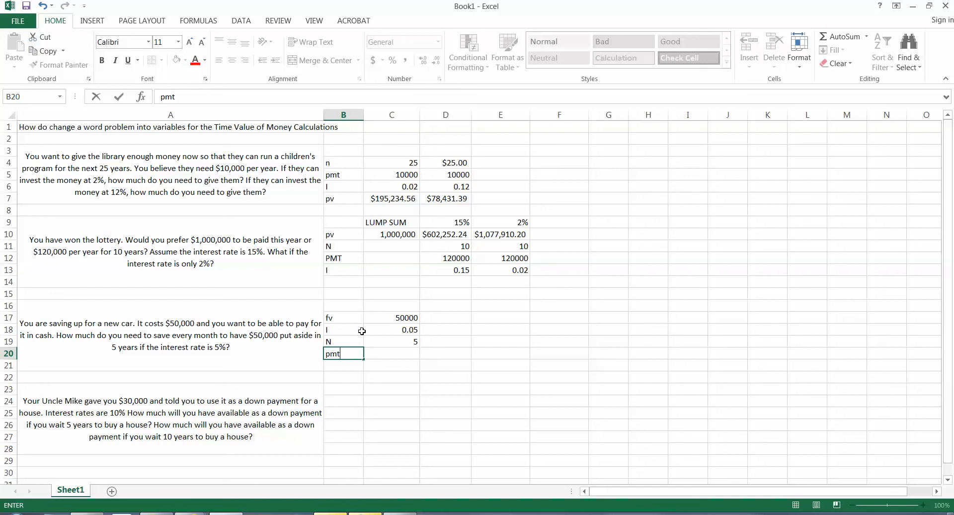
click(390, 330)
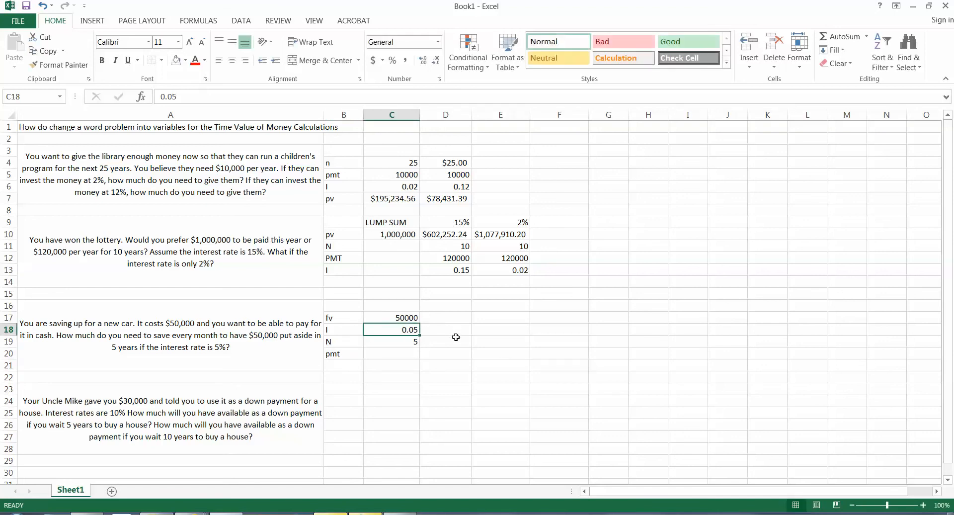
Step: Restate the car problem monthly: rate =+C18/12 (0.00416667) and periods =+C19*12 (60) beside fv 50000
click(445, 318)
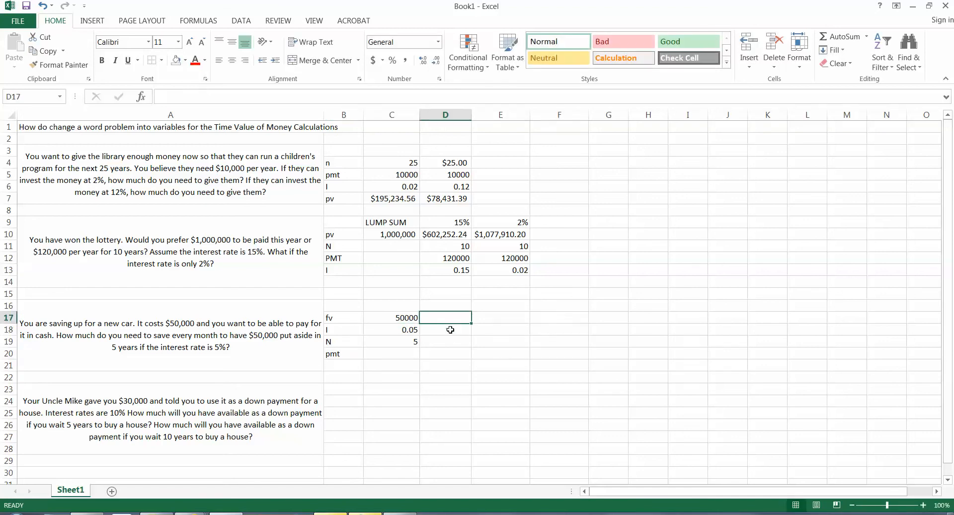
click(452, 330)
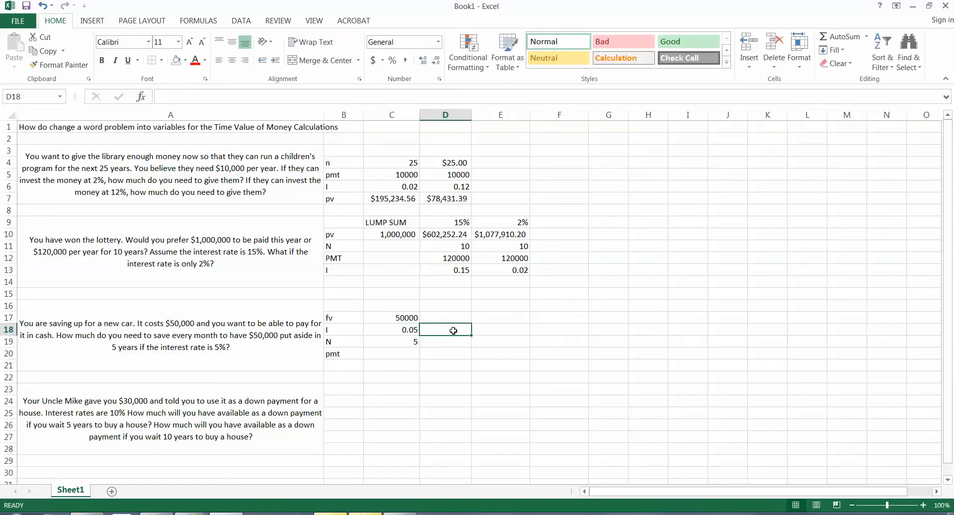
text(+C18/)
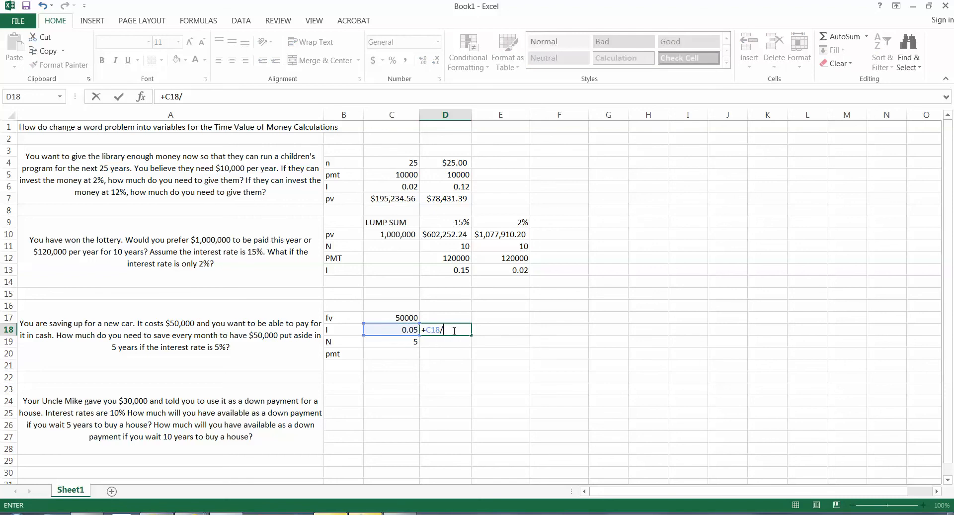
key(Enter)
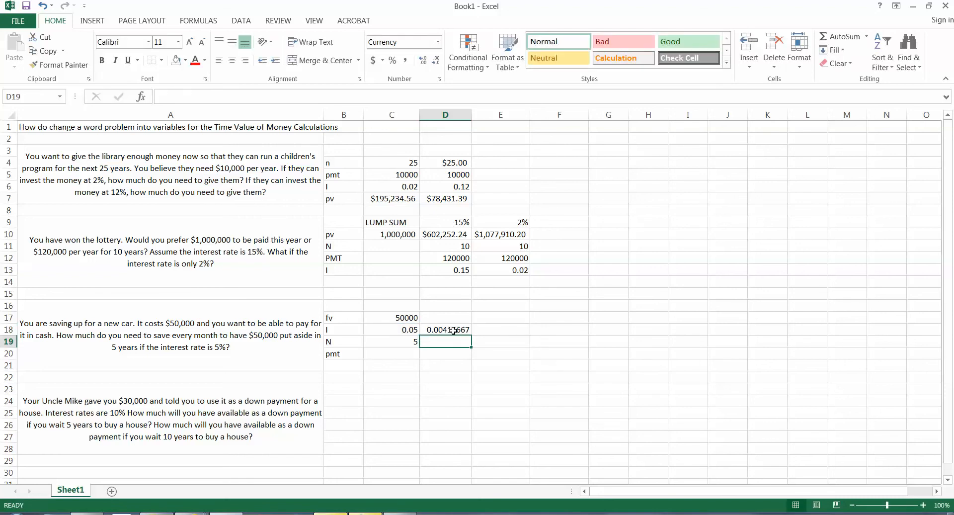
text(+C19)
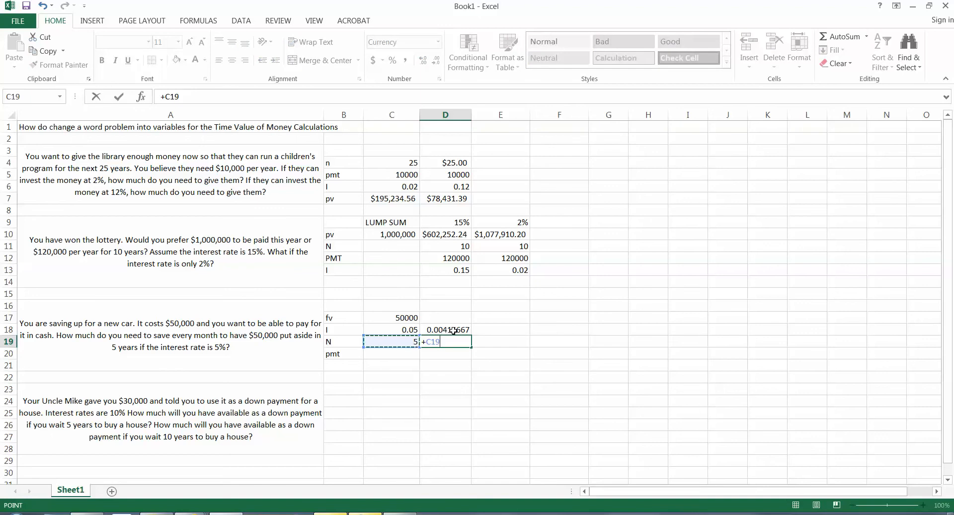
key(Enter)
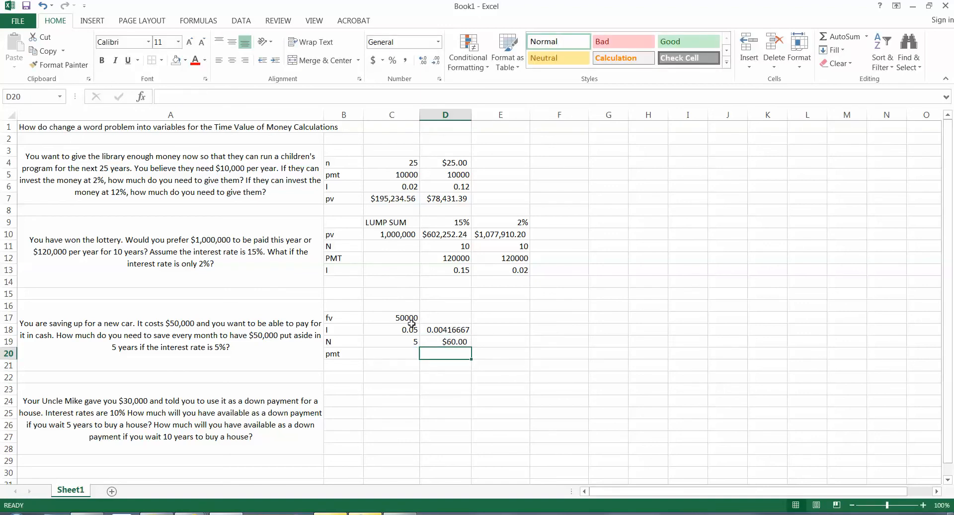
click(391, 318)
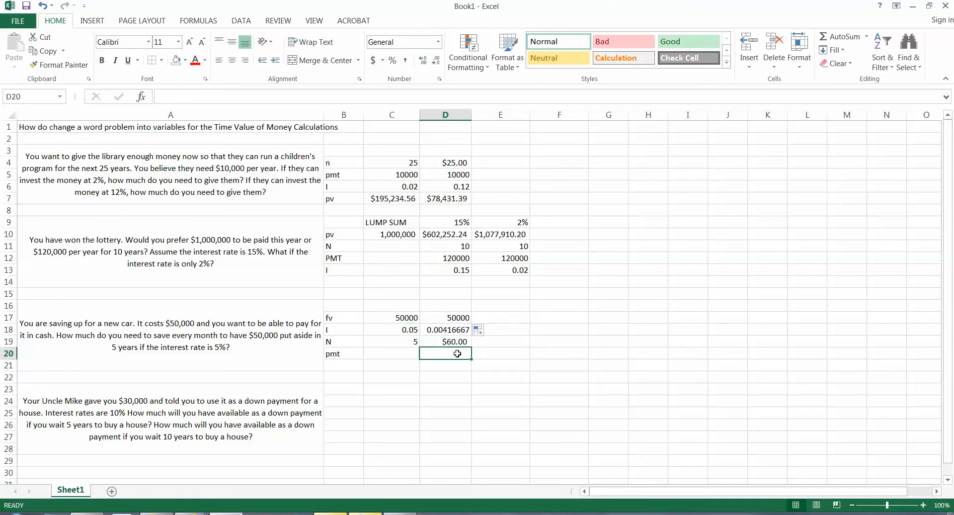
Step: Compute =PMT(monthly rate, 60 periods, 0, -50000) for a $735.23 monthly savings payment
text(=PMT)
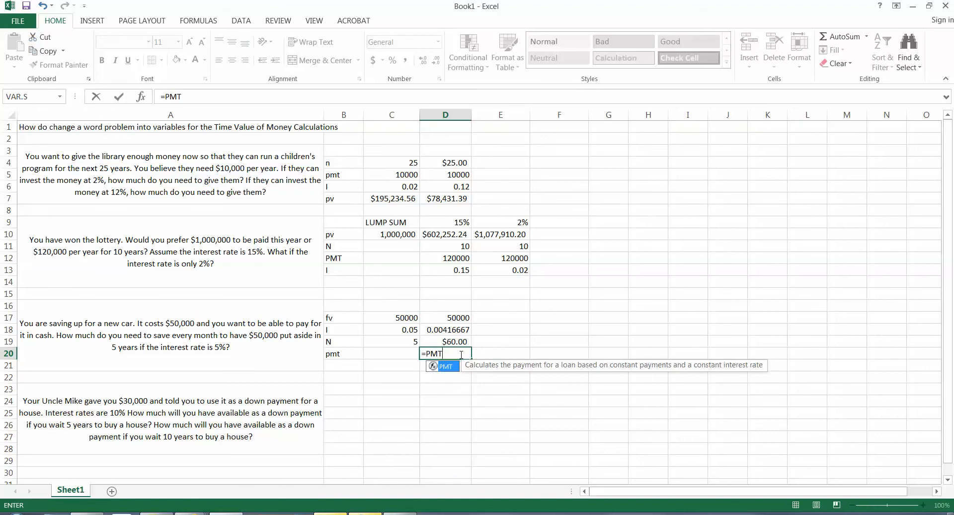
text(()
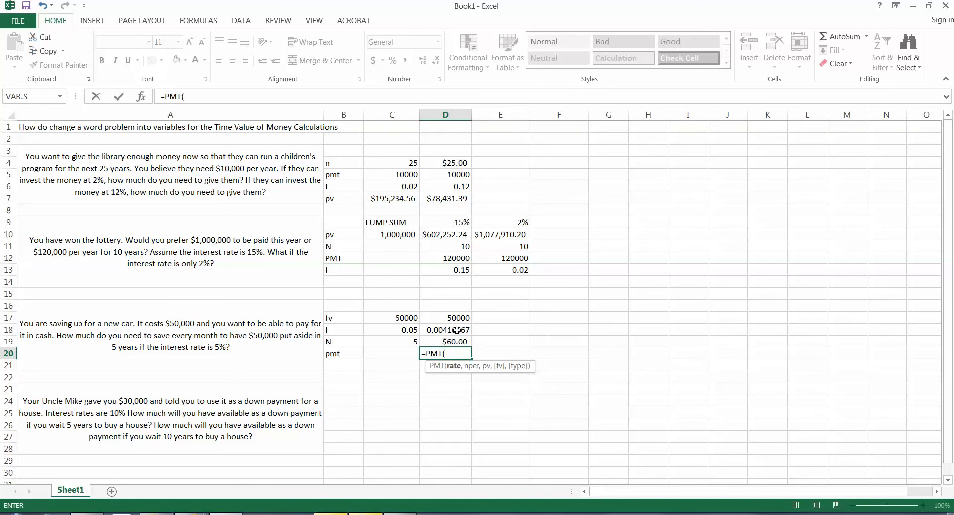
click(446, 330)
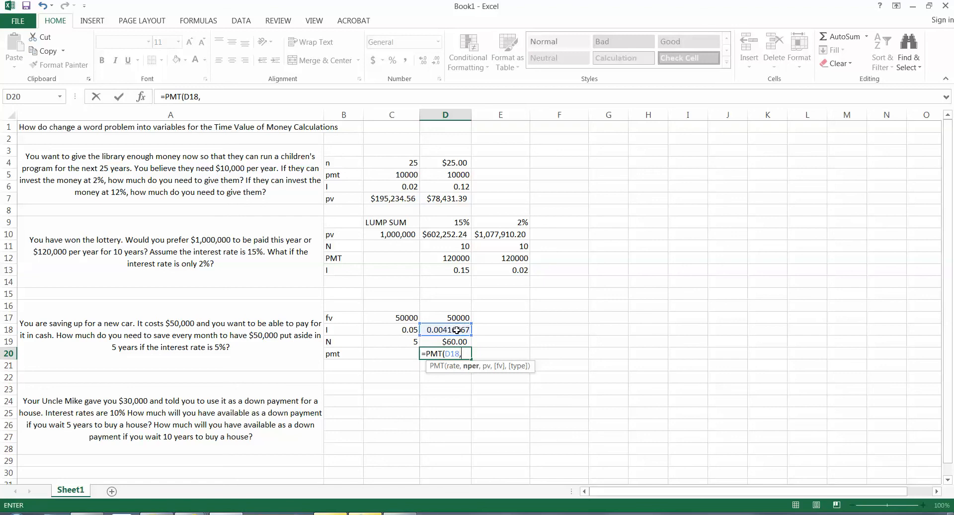
click(445, 342)
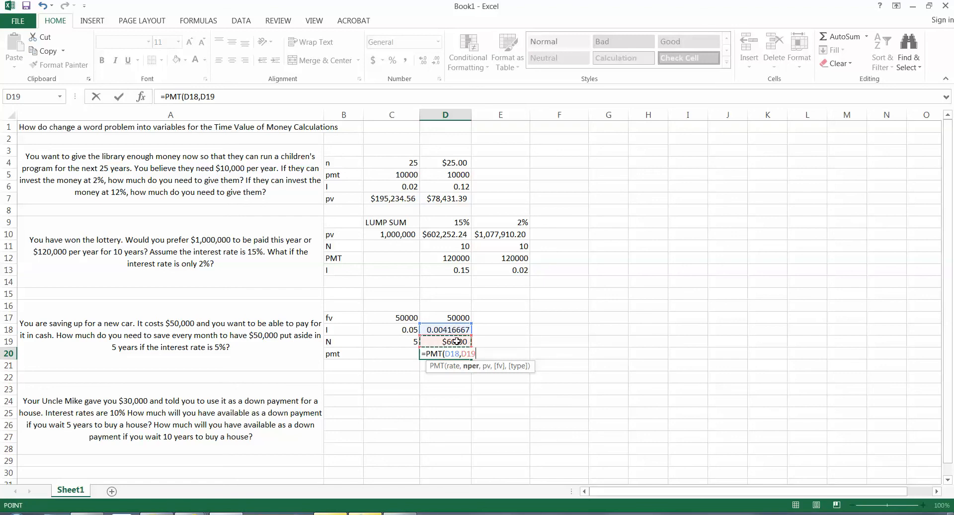
text(,)
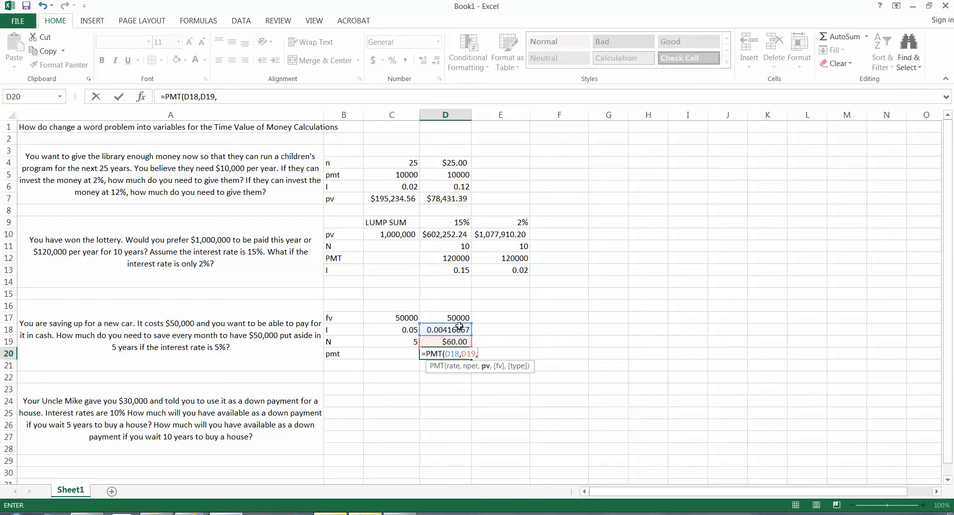
text(0)
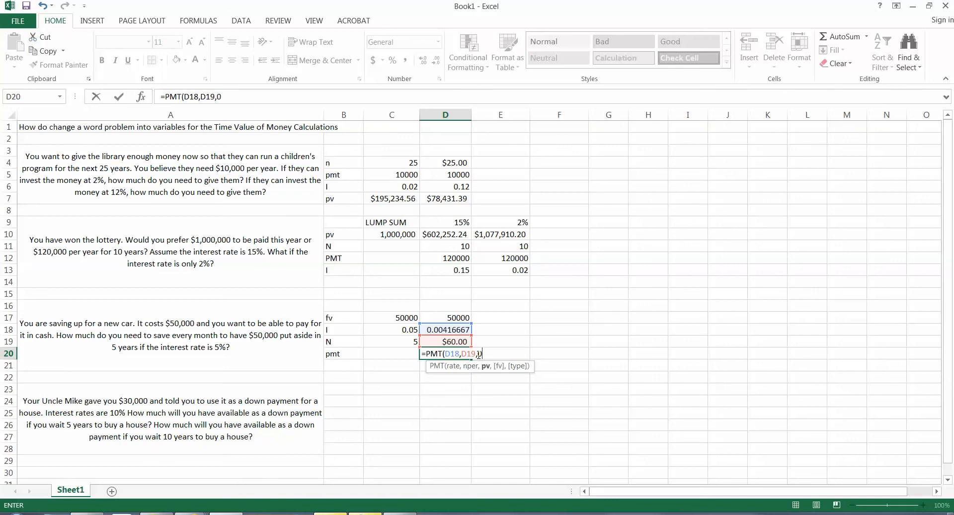
text(,)
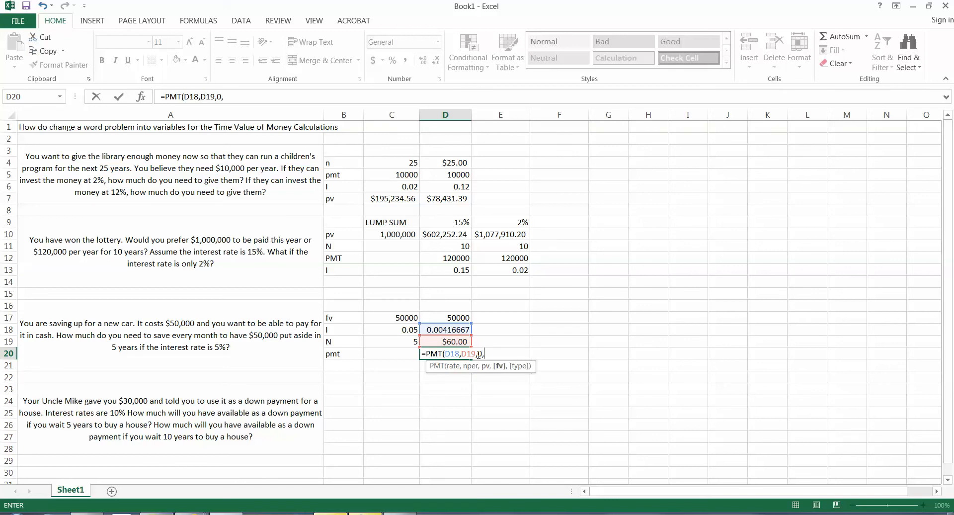
text(-)
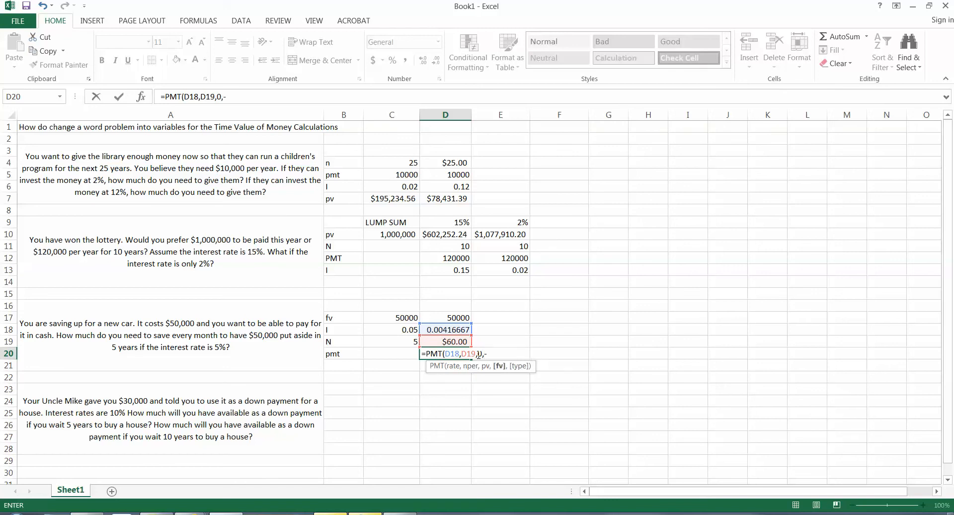
click(447, 318)
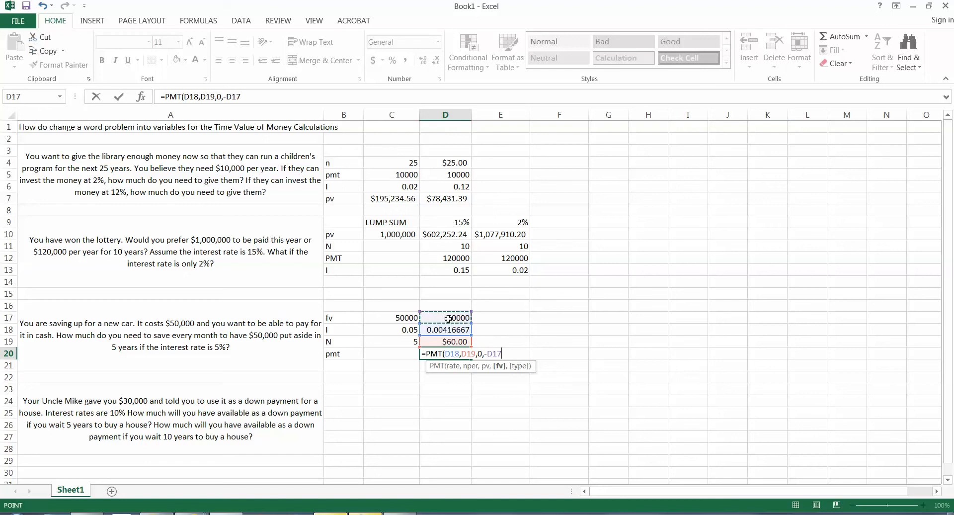
key(Enter)
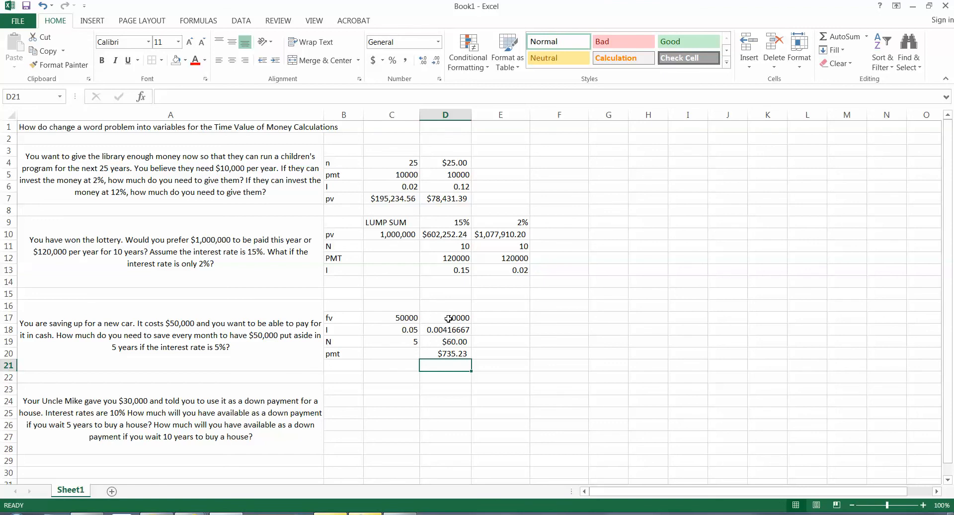
Step: Show the 60 months as a plain number instead of currency
click(446, 342)
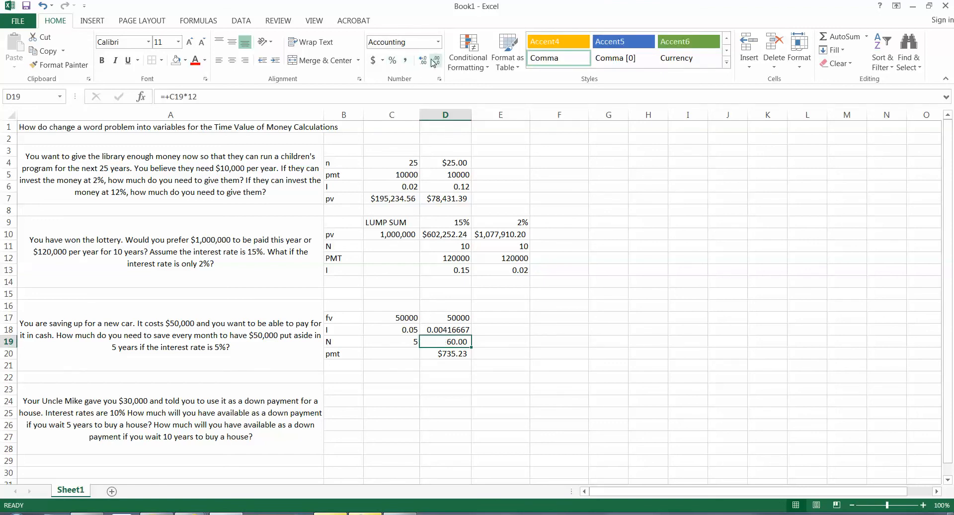
click(436, 62)
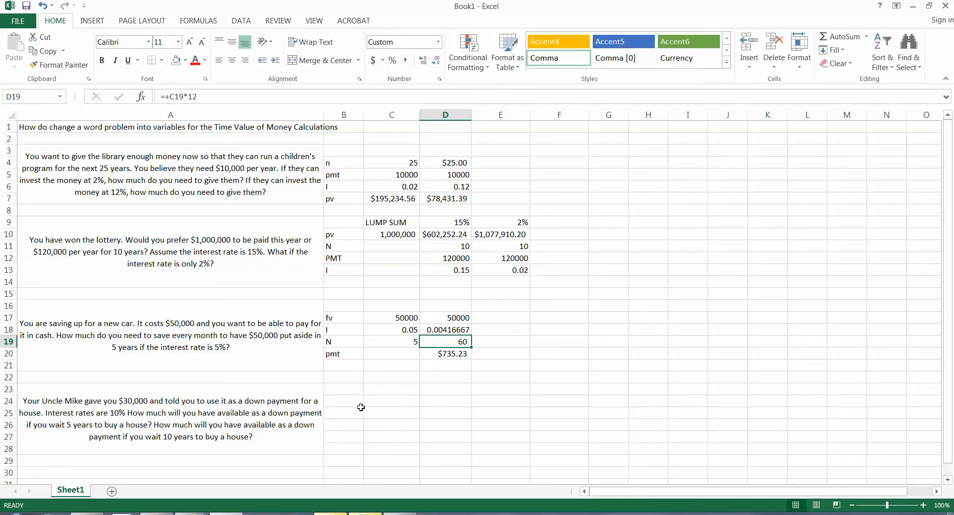
click(344, 400)
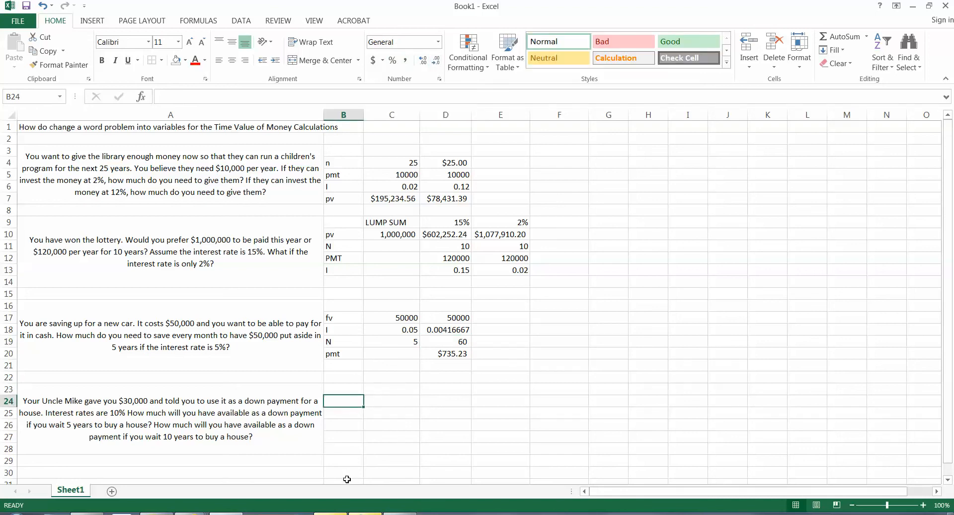
Step: Label the down-payment variables pv, I and N in B24:B26
text(pv)
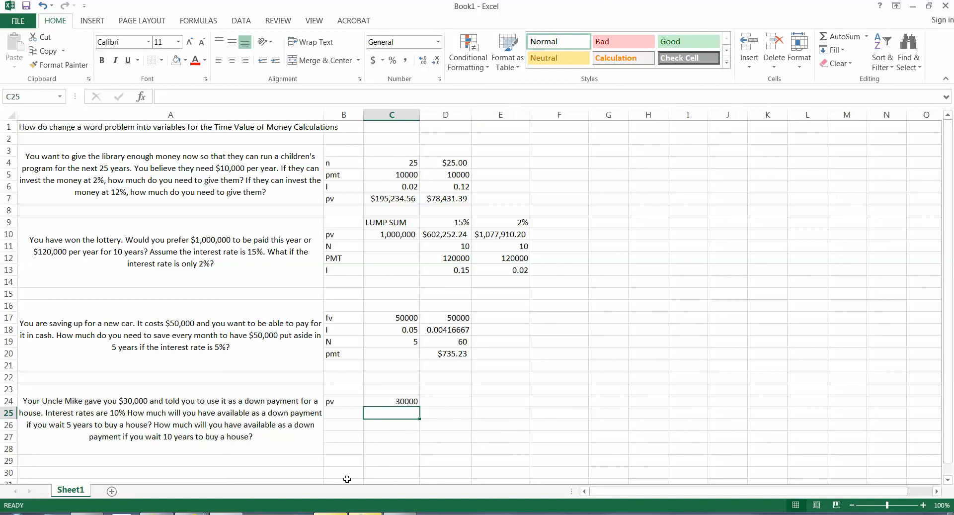
text(I)
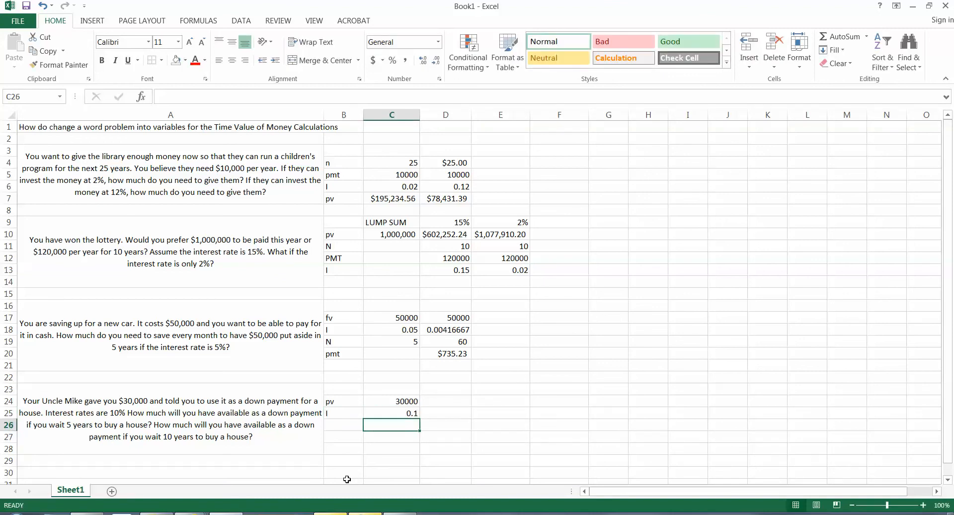
click(344, 424)
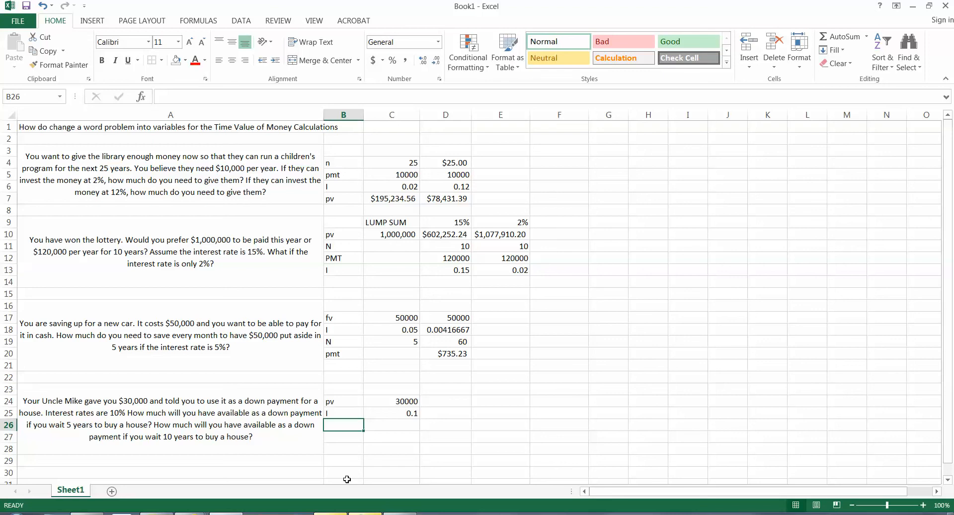
text(N)
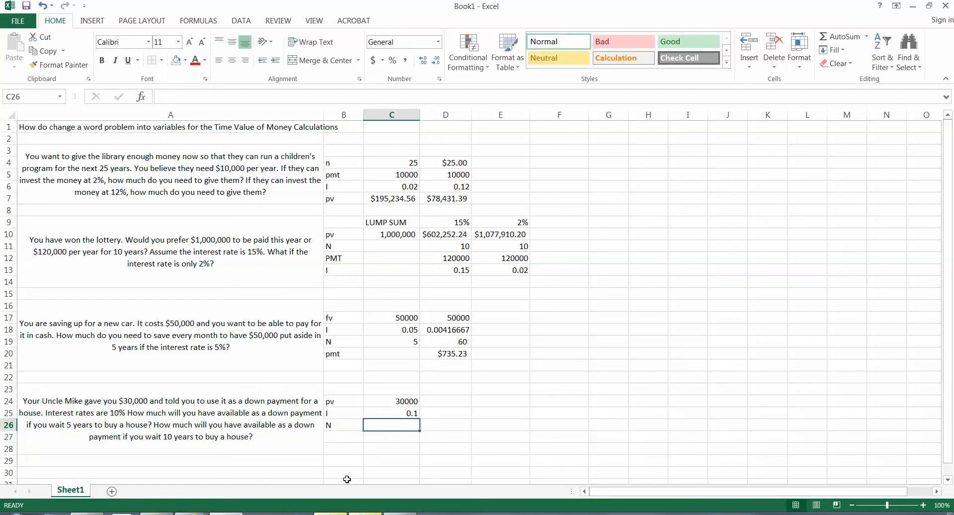
Step: Enter N of 5 years in C26, 10 years in D26, and add the FV label
text(5)
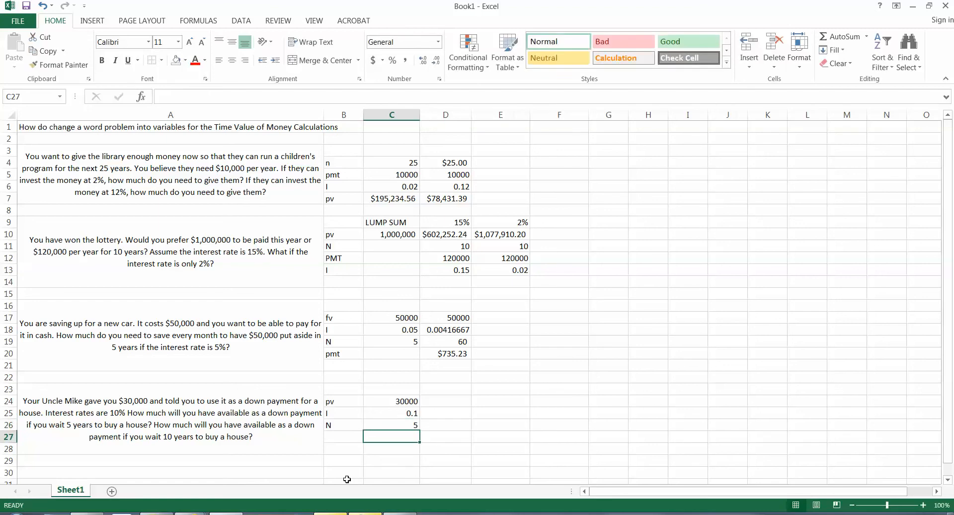
text(10.00)
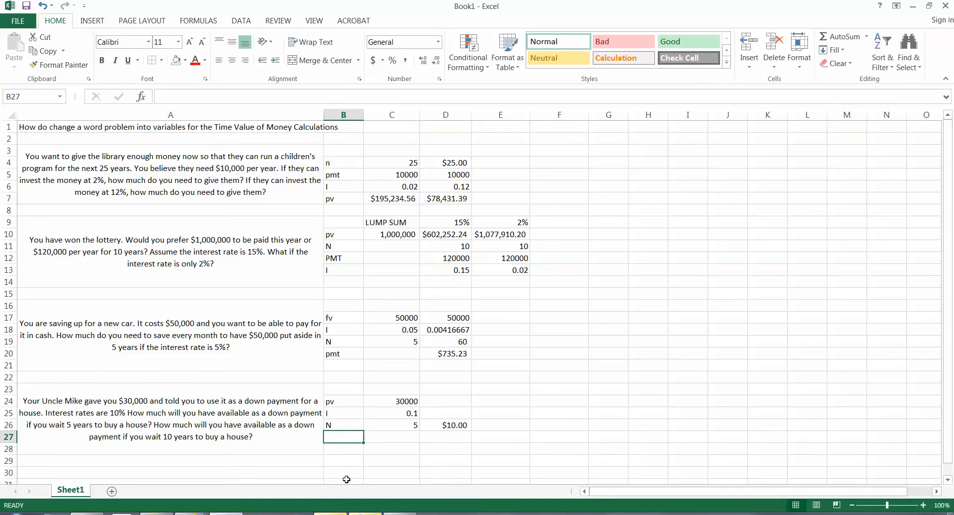
text(FV)
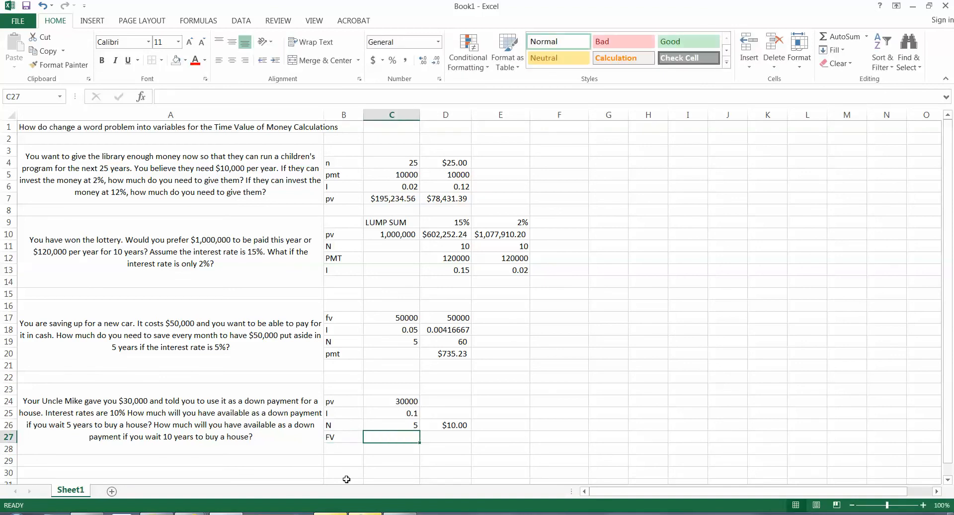
click(391, 401)
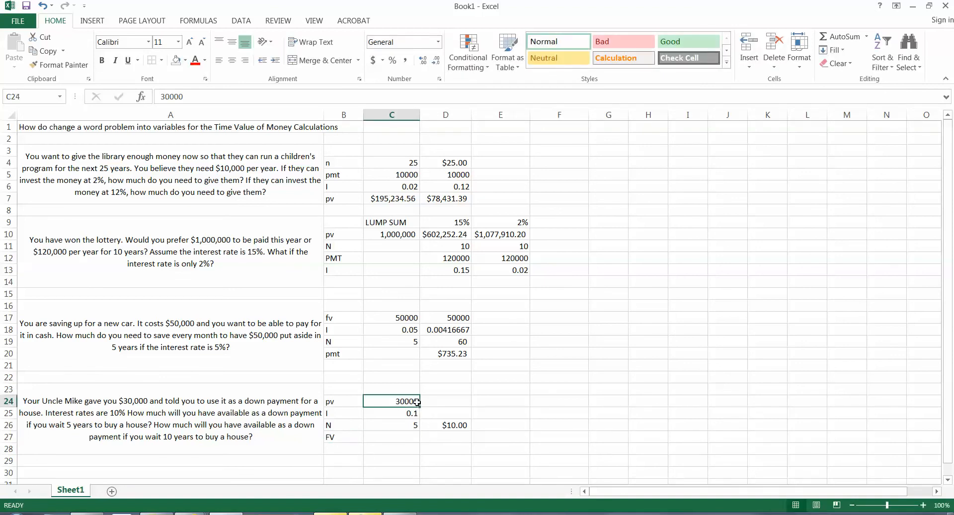
Step: Fill the second scenario with 30000 and 0.1 and copy C26's number format onto D26
click(441, 406)
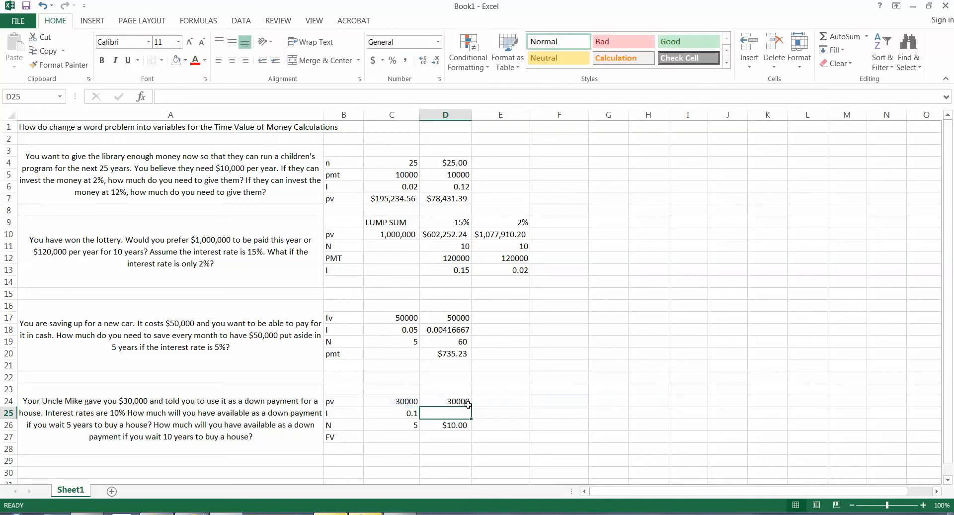
text(0.1)
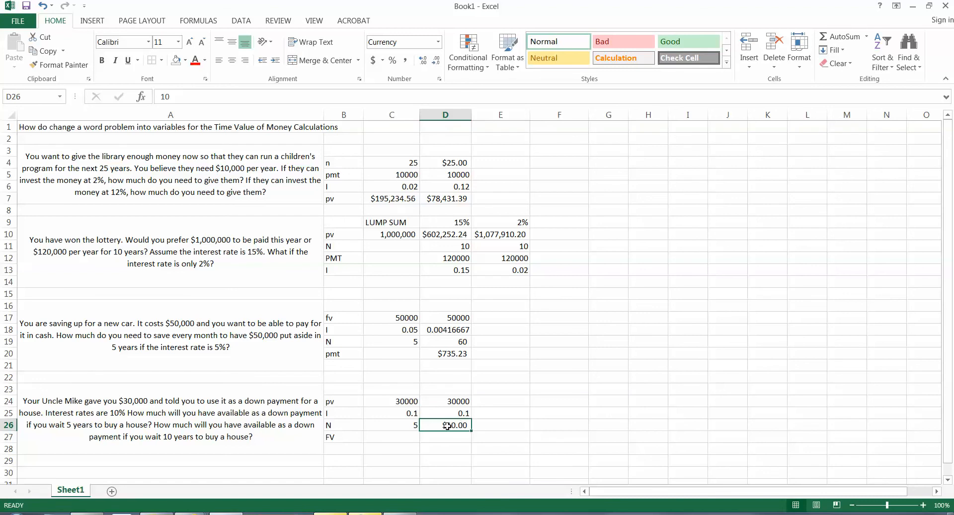
click(392, 426)
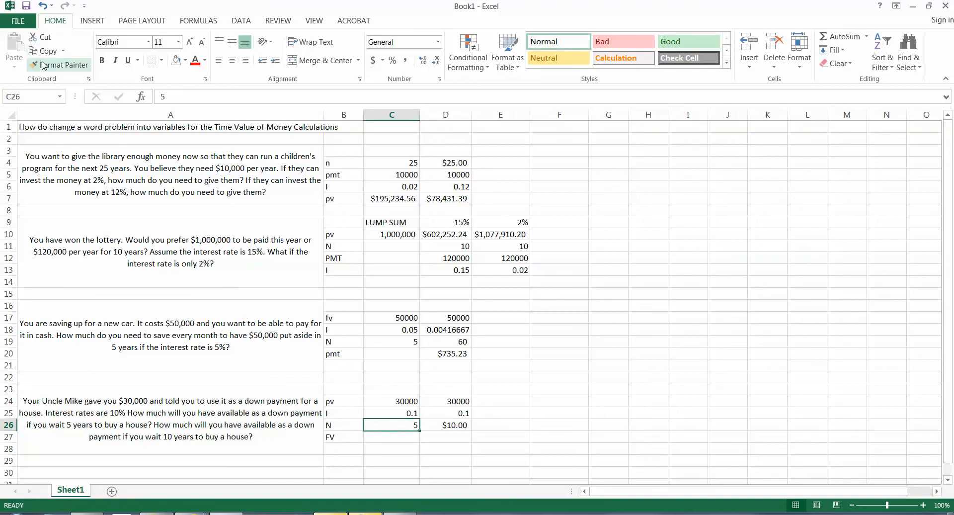
click(446, 426)
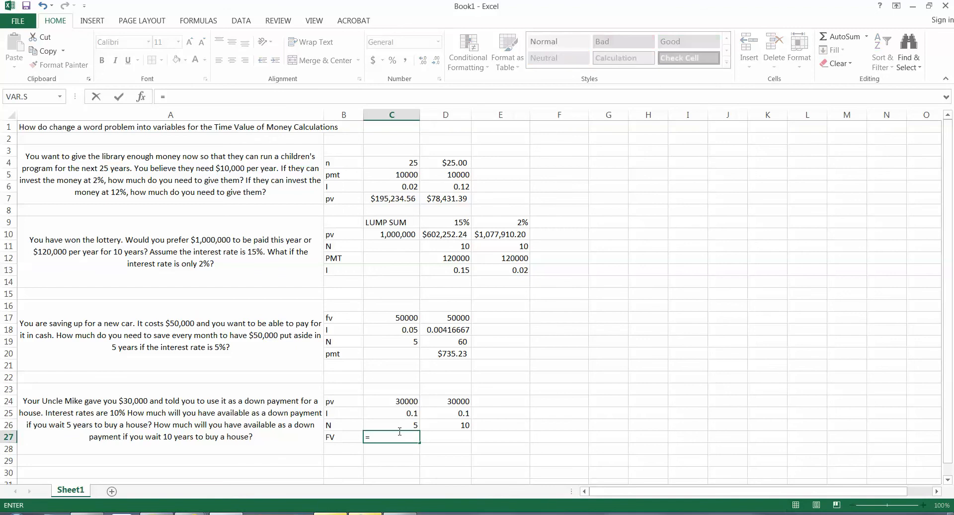
Step: Compute FV with =FV(C25,C26,0,-C24) giving $48,315.30, then fill right for $77,812.27 at 10 years
text(FV()
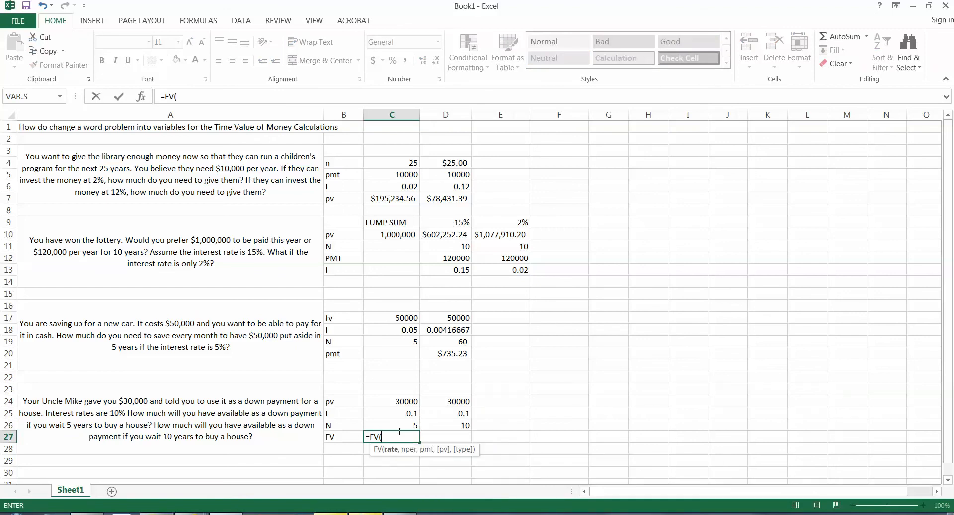
click(392, 413)
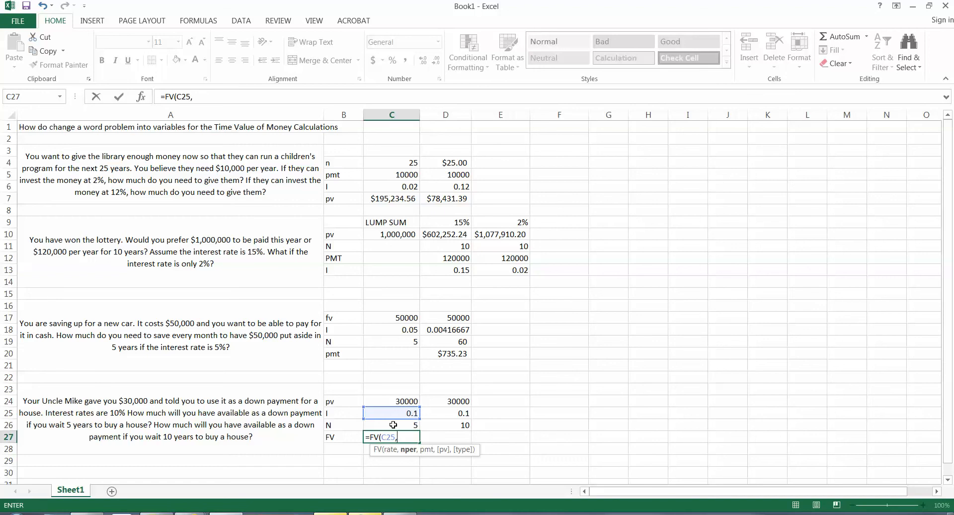
click(391, 425)
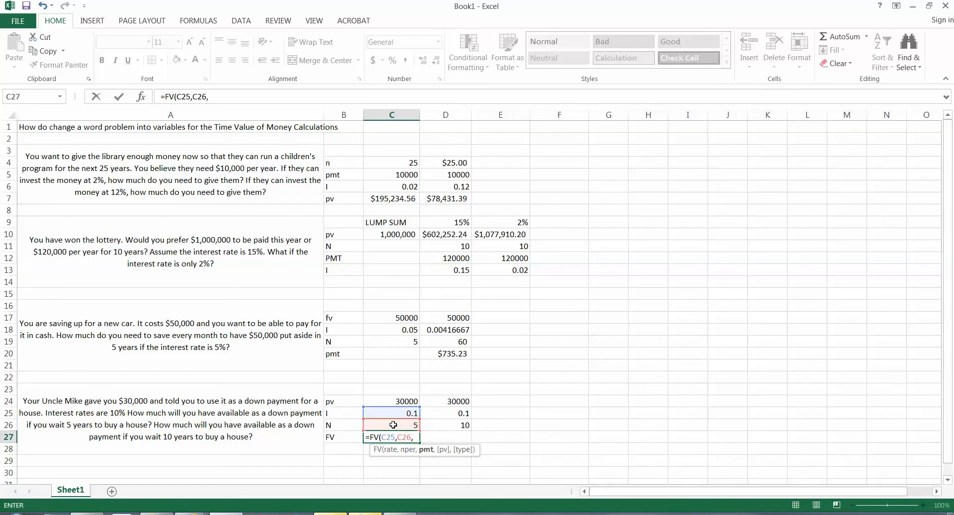
text(-)
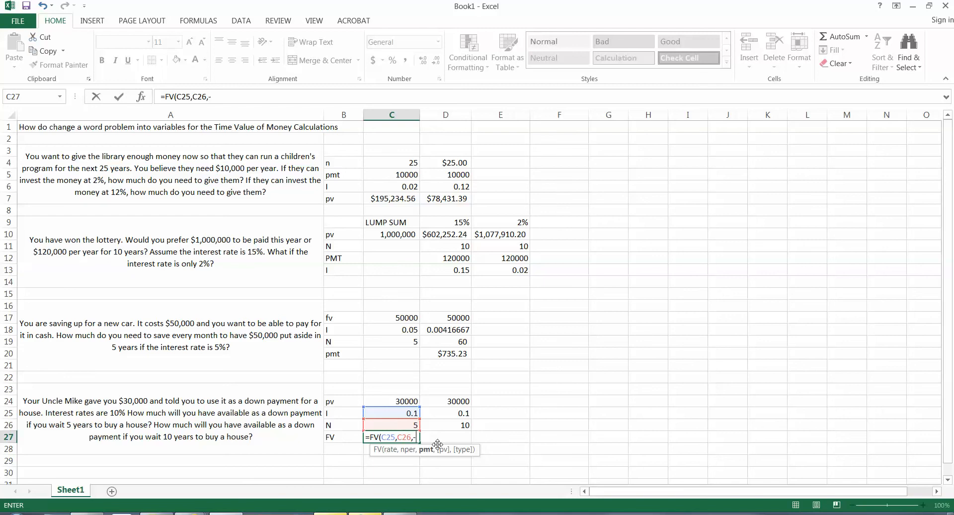
click(392, 401)
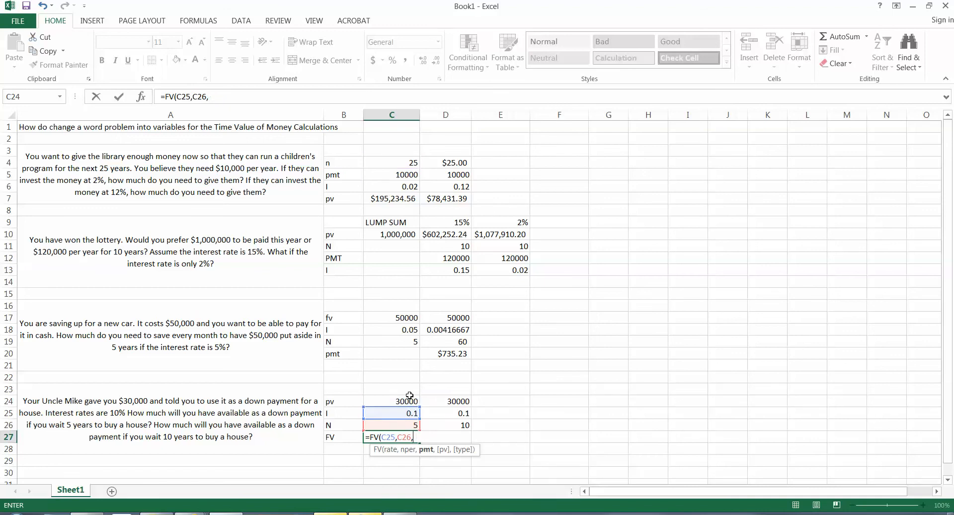
text(0,)
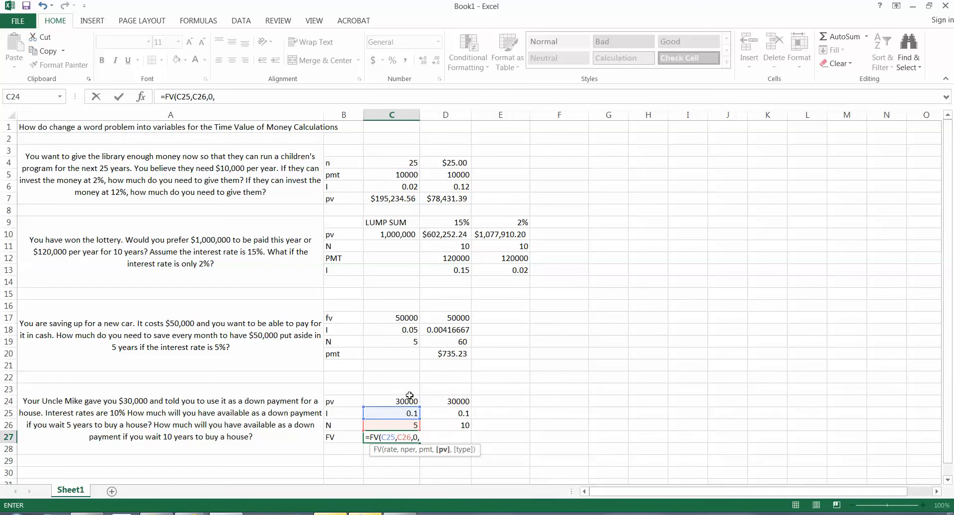
text(-)
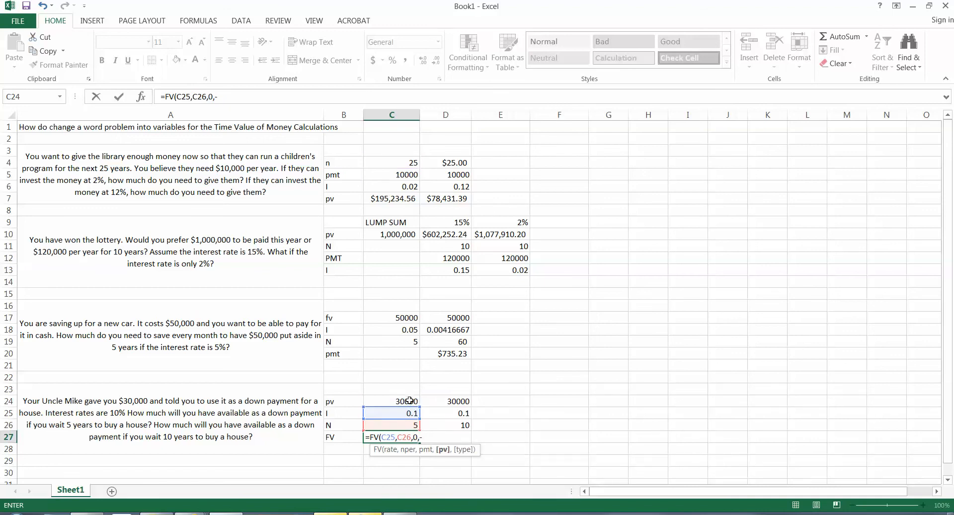
click(392, 402)
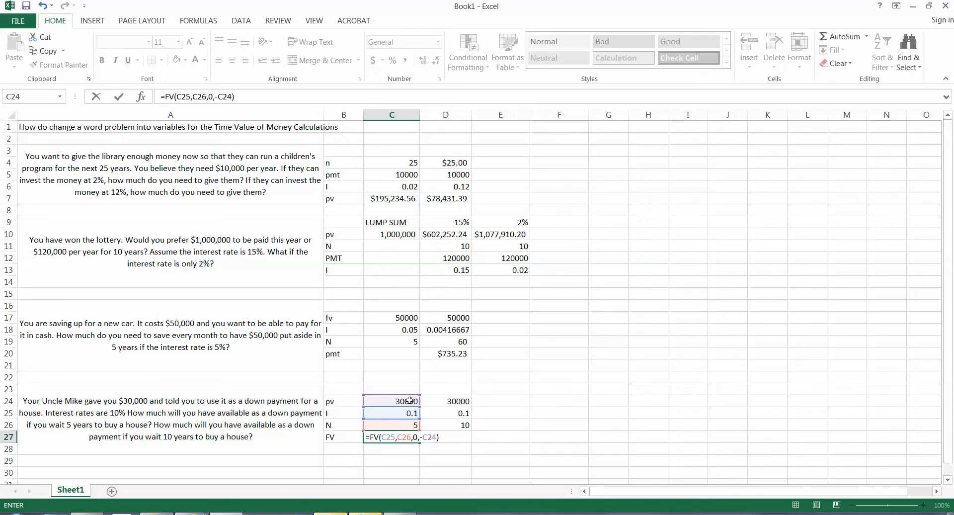
key(Enter)
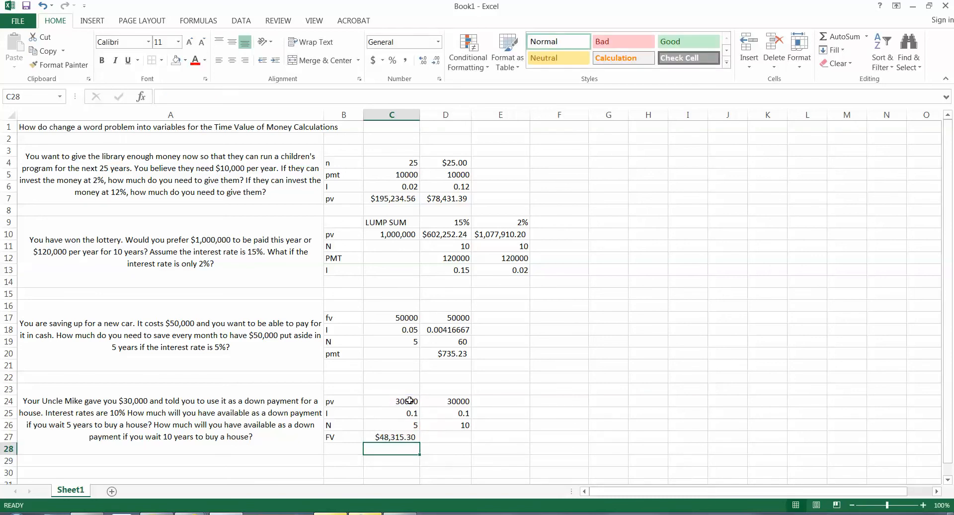
mouse_move(405, 445)
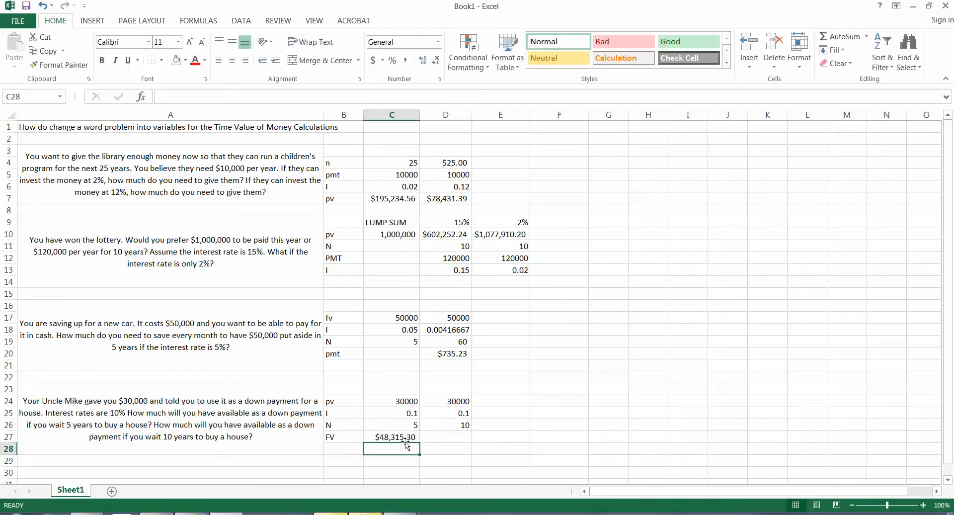
click(392, 438)
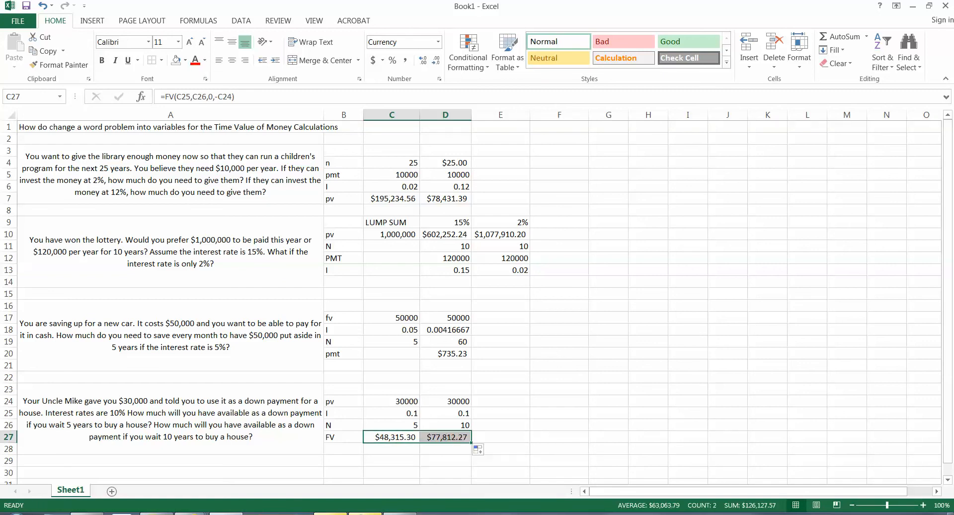
mouse_move(576, 157)
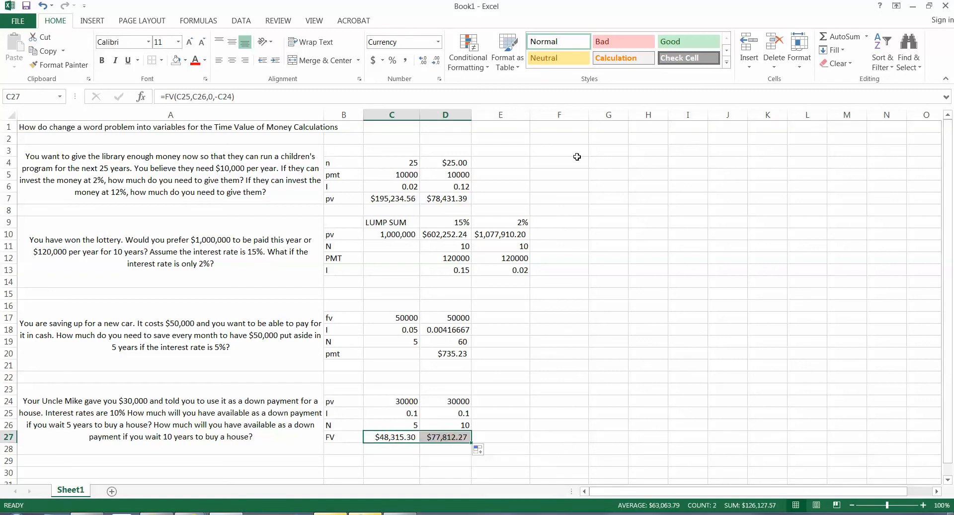